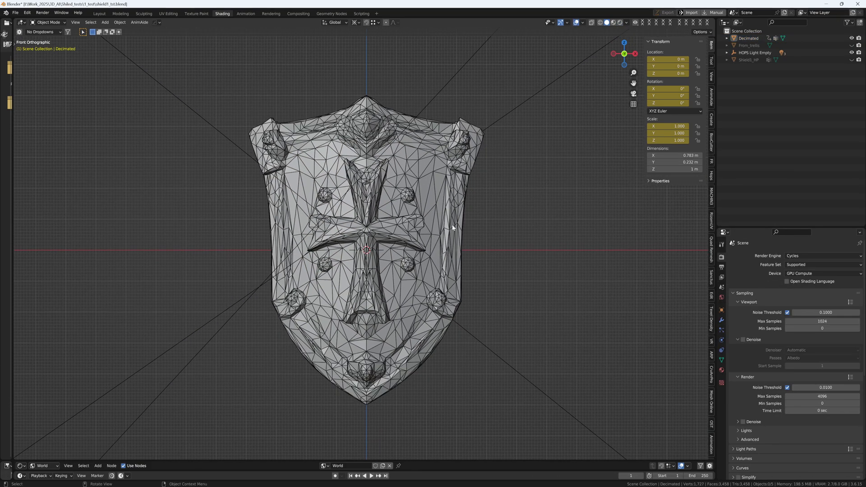
# Step: Create a new 768 × 768 pixel canvas in Photoshop
pyautogui.click(584, 22)
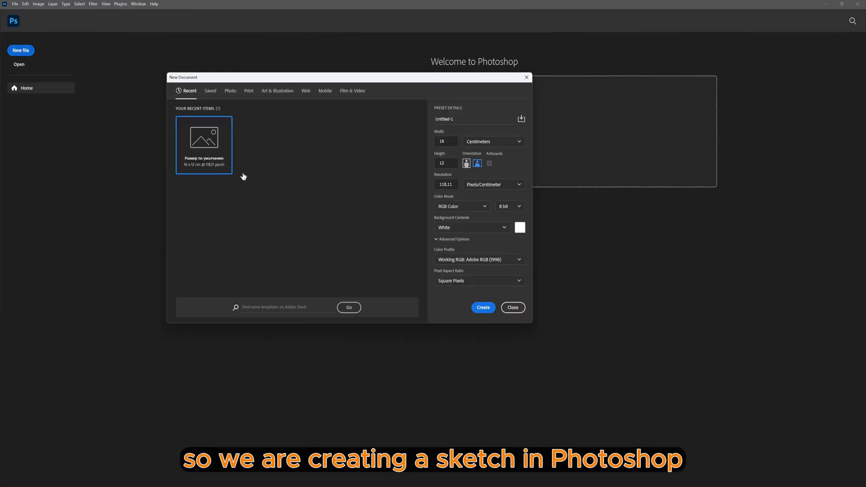
pyautogui.click(444, 142)
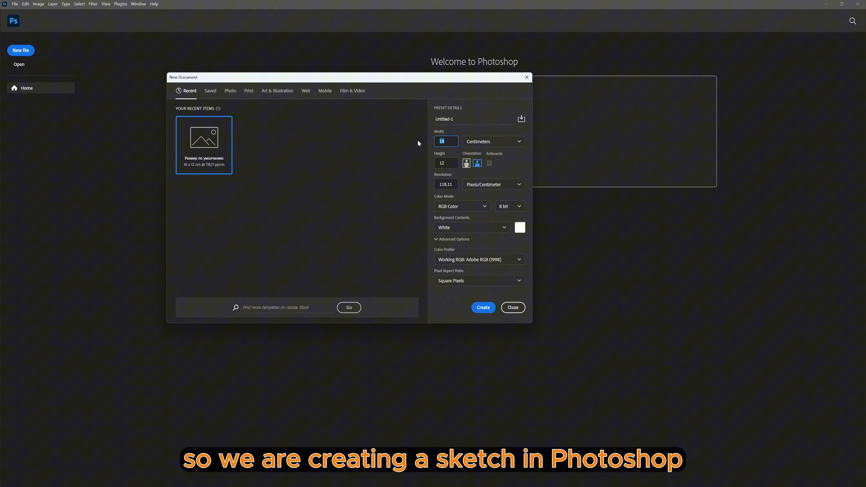
pyautogui.click(491, 141)
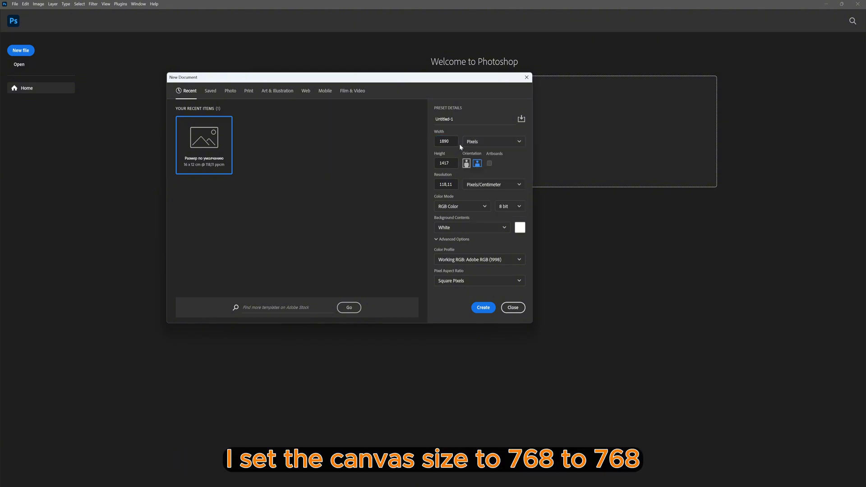
pyautogui.write('768')
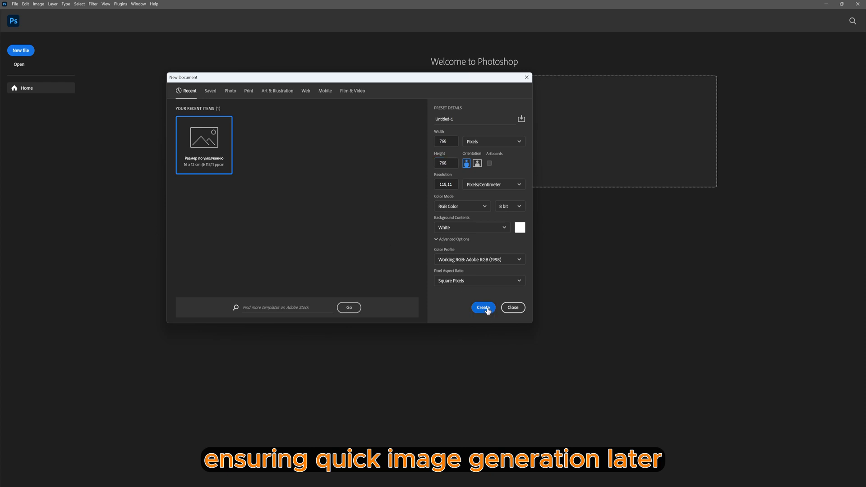
pyautogui.click(482, 307)
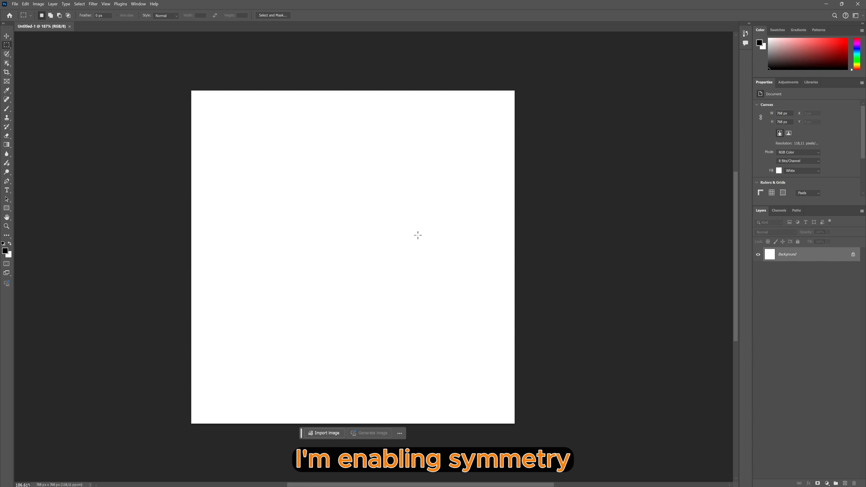
# Step: Paint a test stroke and turn on vertical paint symmetry
pyautogui.moveTo(342, 226); pyautogui.dragTo(364, 285)
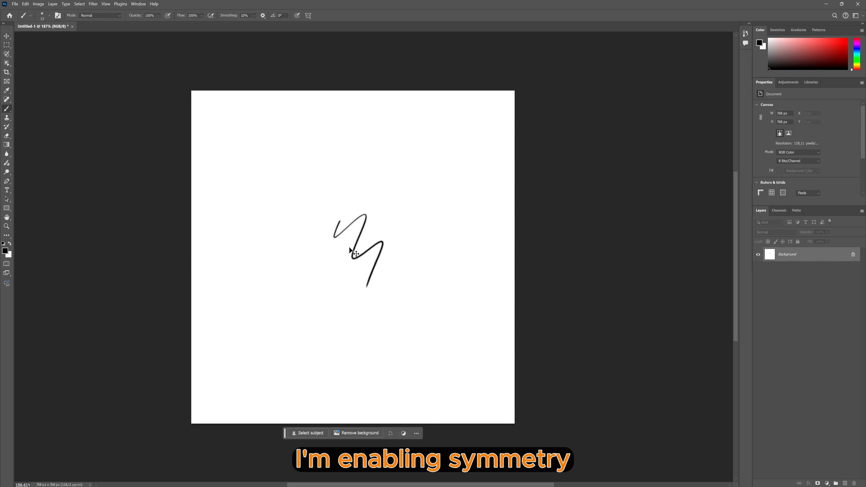
pyautogui.click(308, 15)
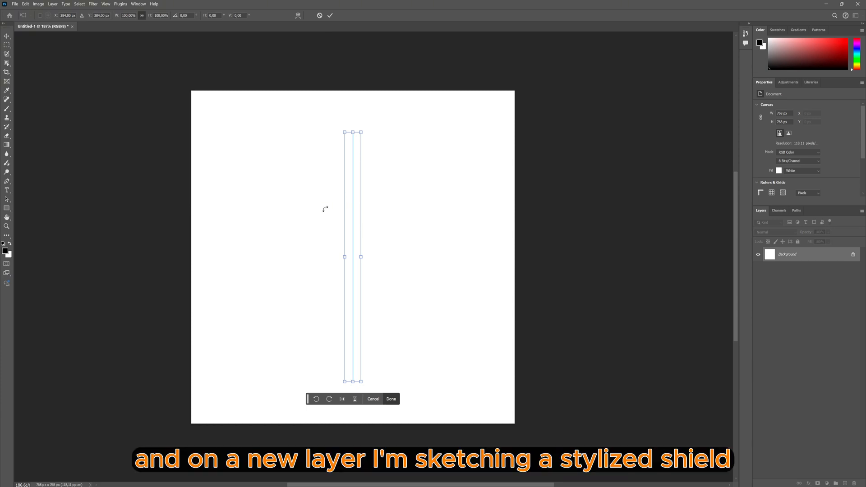
pyautogui.moveTo(594, 324)
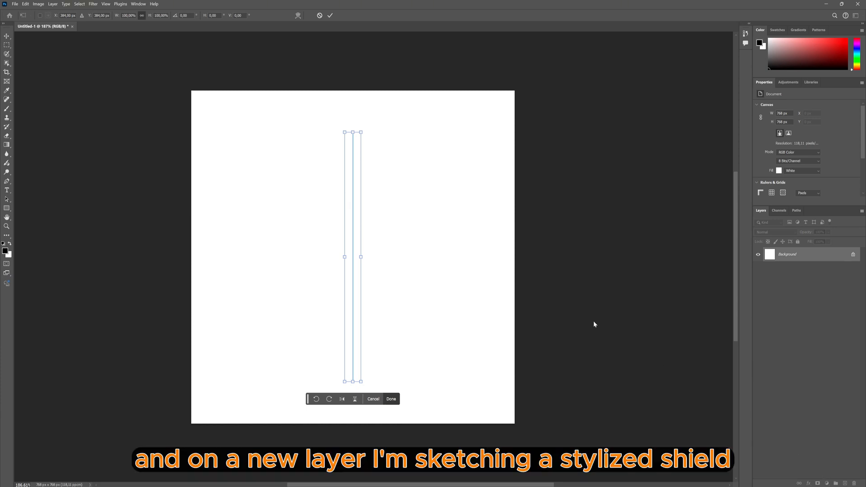
pyautogui.click(391, 398)
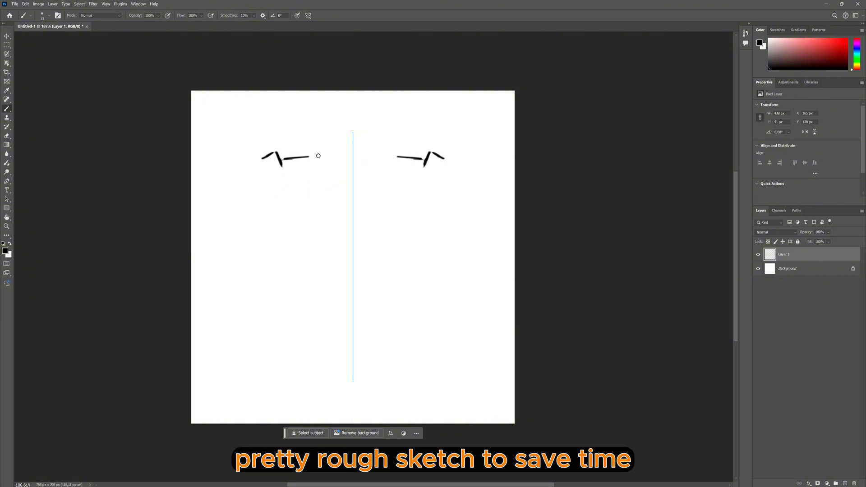
# Step: Draw the mirrored shield corners, cross and stud details, then free-transform the sketch
pyautogui.moveTo(317, 155); pyautogui.dragTo(292, 253)
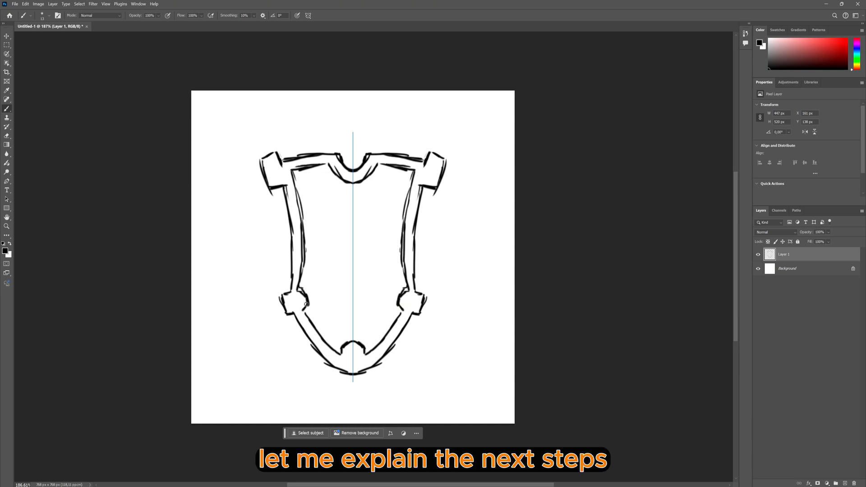
pyautogui.moveTo(341, 216); pyautogui.dragTo(364, 243)
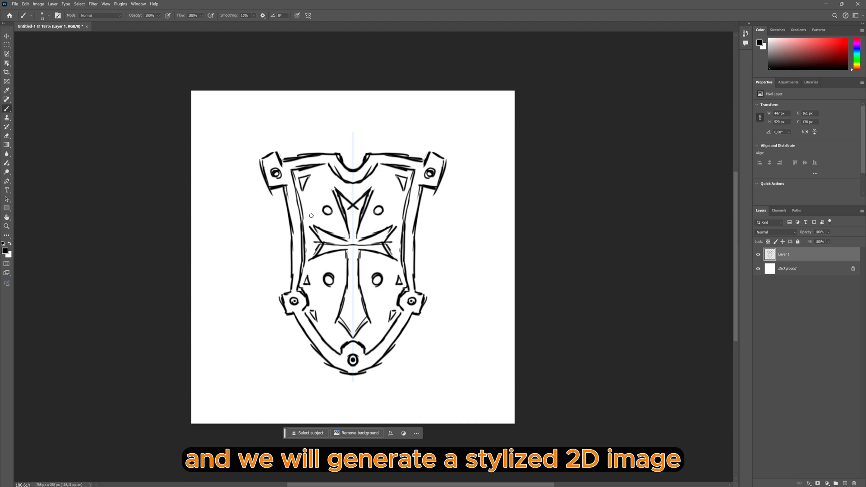
pyautogui.press('ctrl+t')
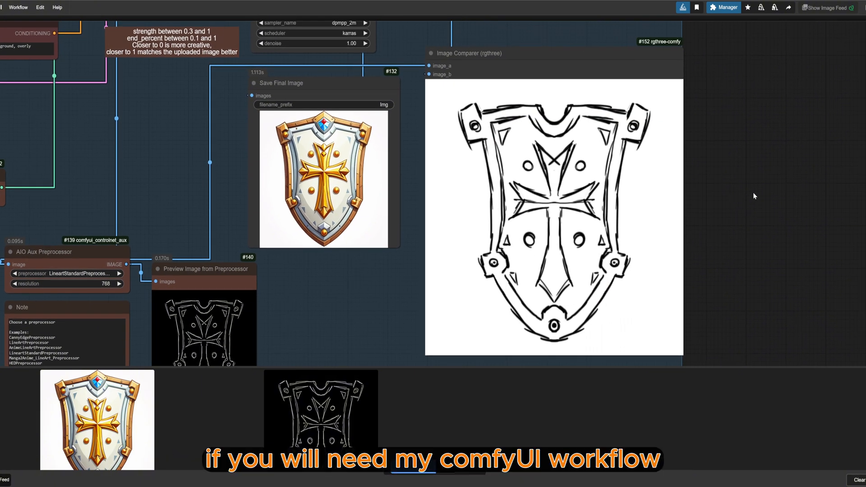
pyautogui.moveTo(751, 197)
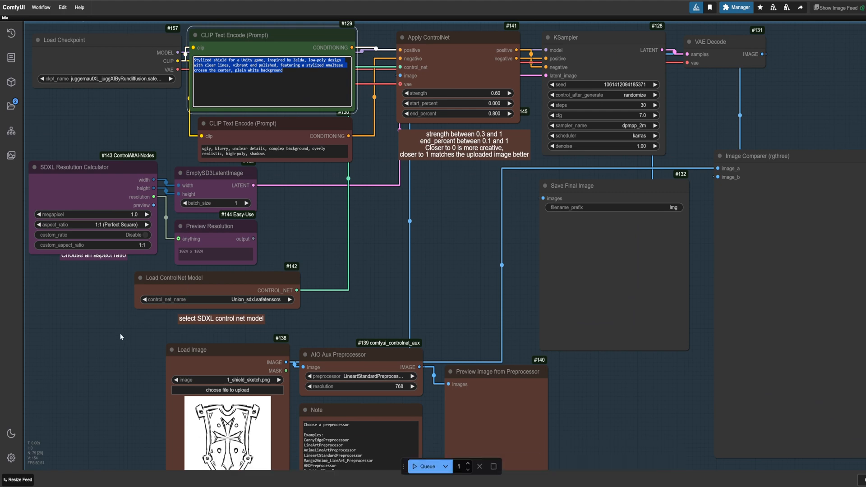
# Step: Scroll through the ComfyUI workflow while generating the coloured shield image
pyautogui.scroll(-3)
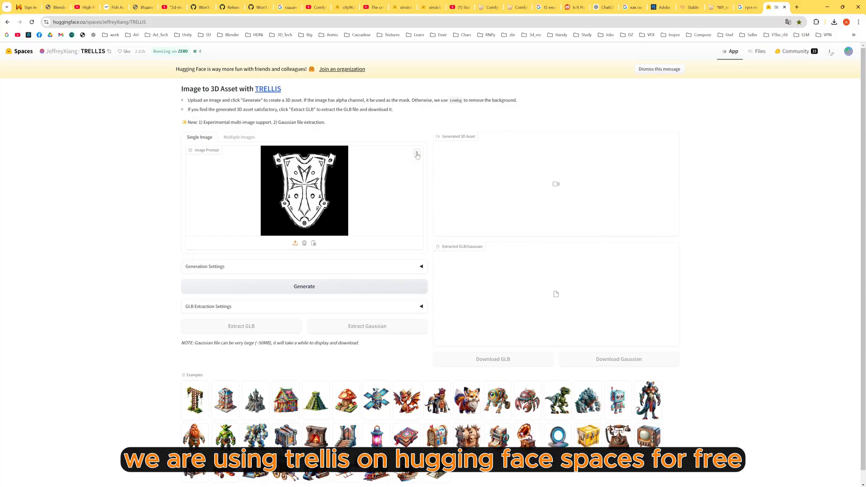
# Step: Load the coloured shield image in Trellis, generate the 3D model, then extract and download the GLB
pyautogui.click(295, 243)
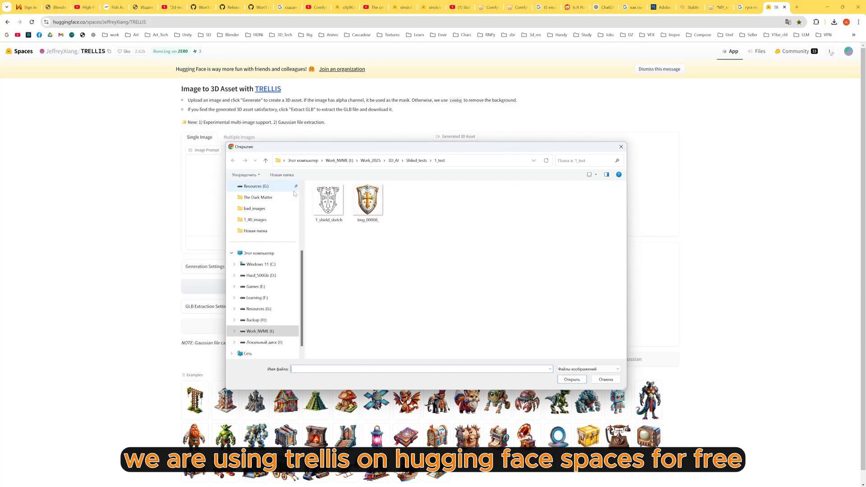
pyautogui.doubleClick(367, 200)
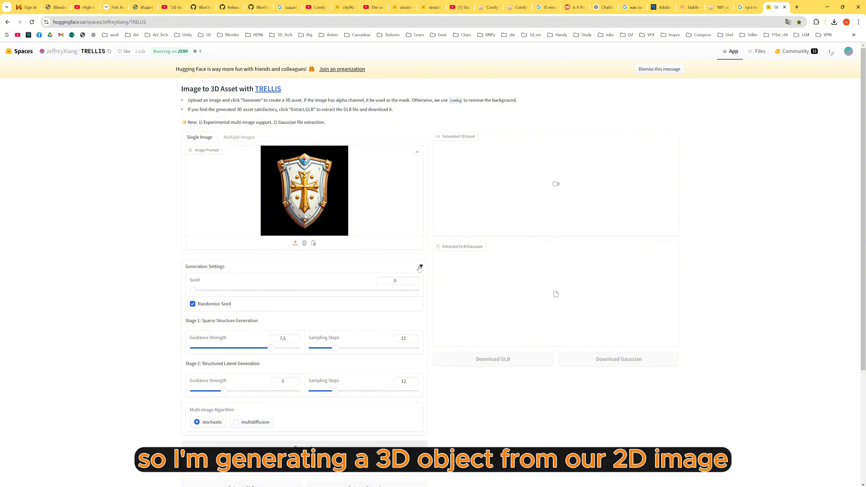
pyautogui.click(420, 267)
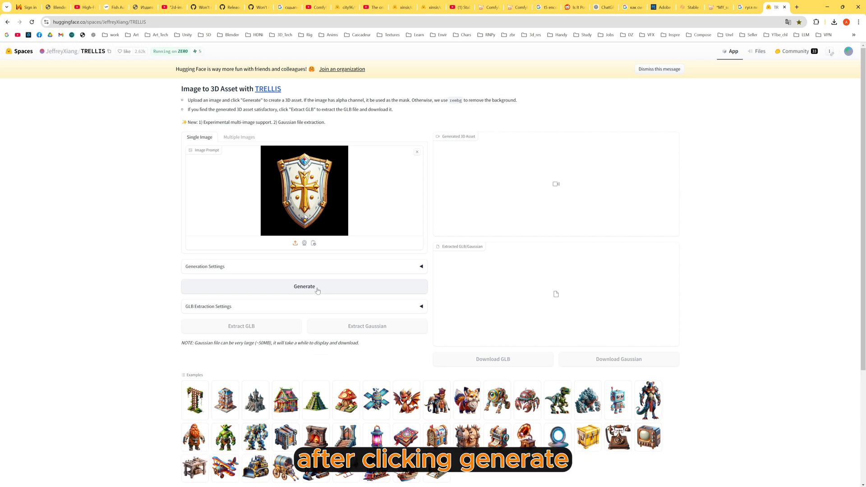
pyautogui.click(303, 286)
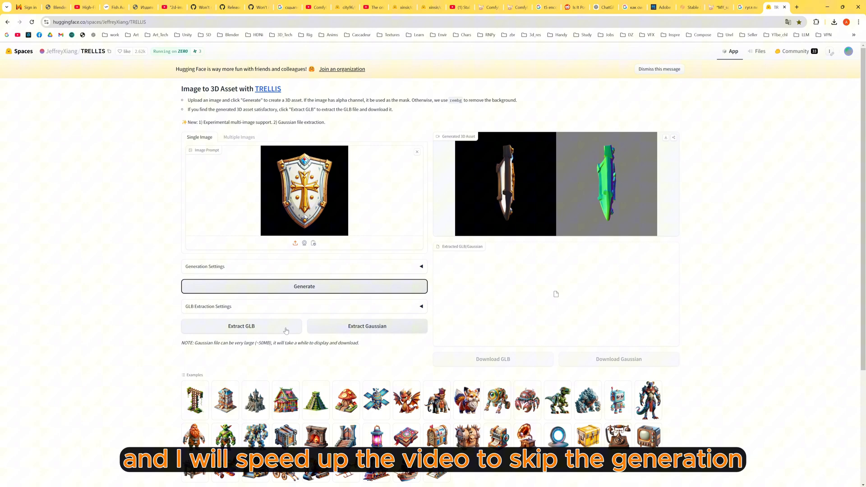
pyautogui.click(366, 325)
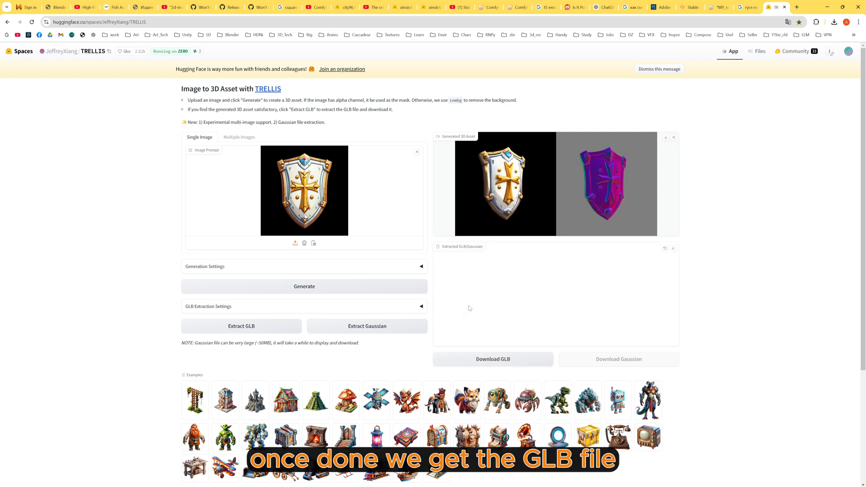
pyautogui.click(242, 326)
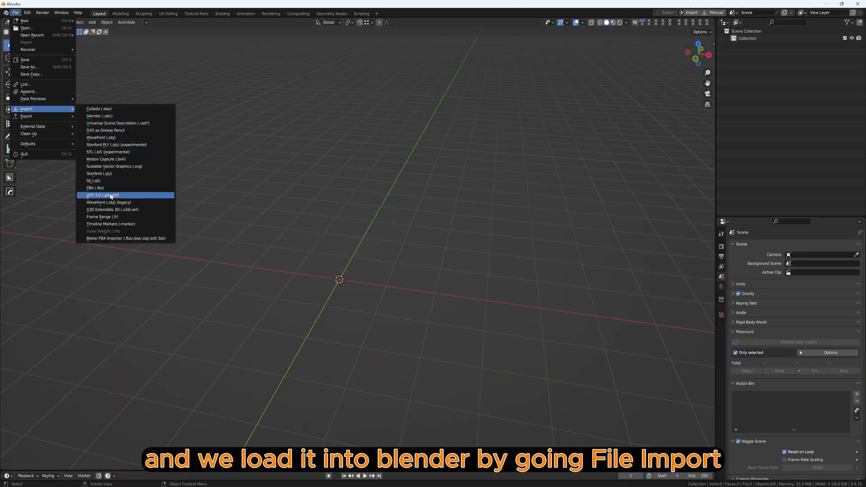
# Step: Import Shield1_GLB.glb into Blender as a glTF 2.0 model
pyautogui.click(101, 195)
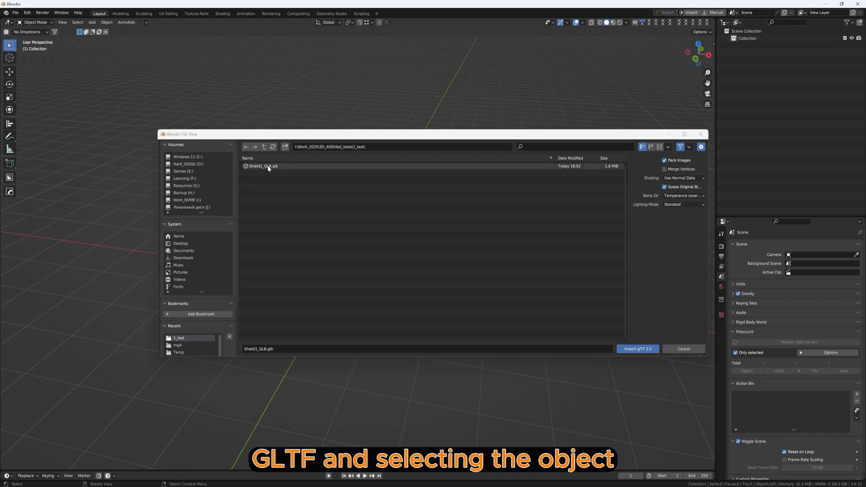
pyautogui.click(637, 348)
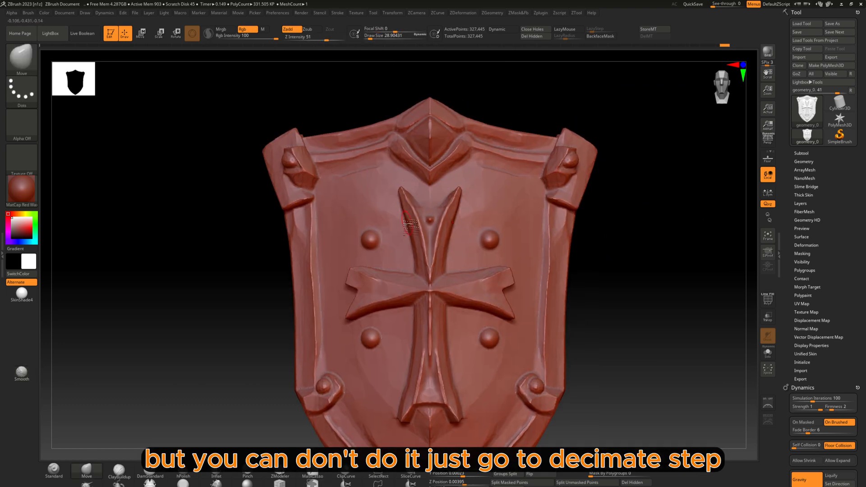
# Step: Open a ZBrush top menu to prepare the loaded shield mesh for decimation
pyautogui.click(462, 12)
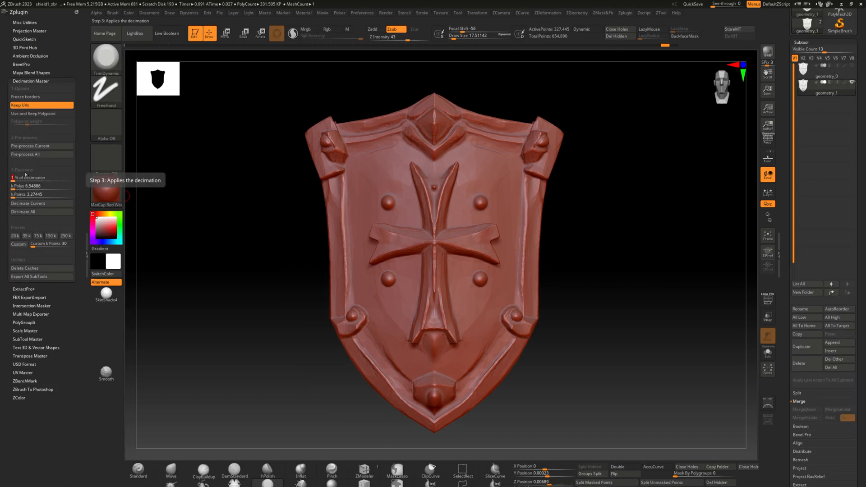
# Step: Set Decimation Master to 0.6 percent and Decimate All shield subtools
pyautogui.moveTo(33, 177); pyautogui.dragTo(22, 177)
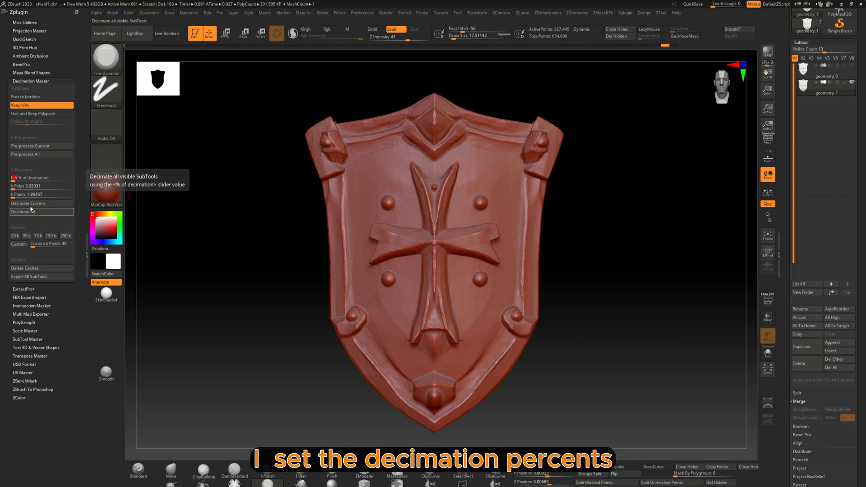
pyautogui.click(23, 211)
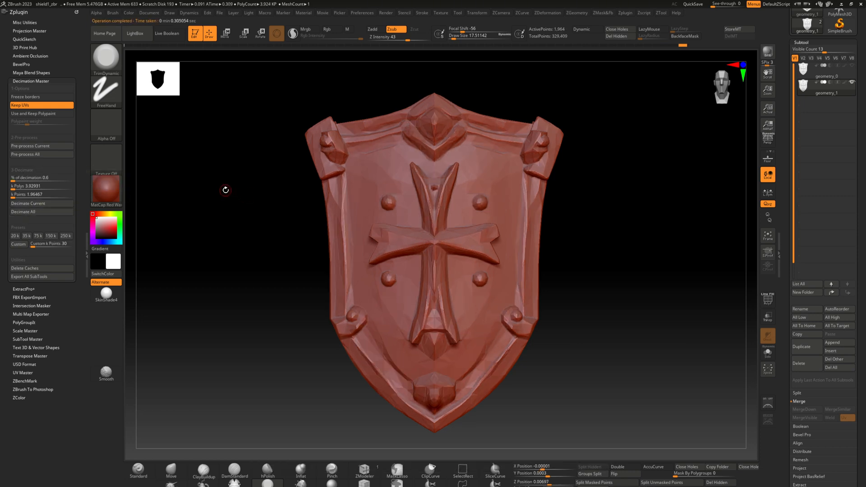
pyautogui.moveTo(225, 190); pyautogui.dragTo(538, 242)
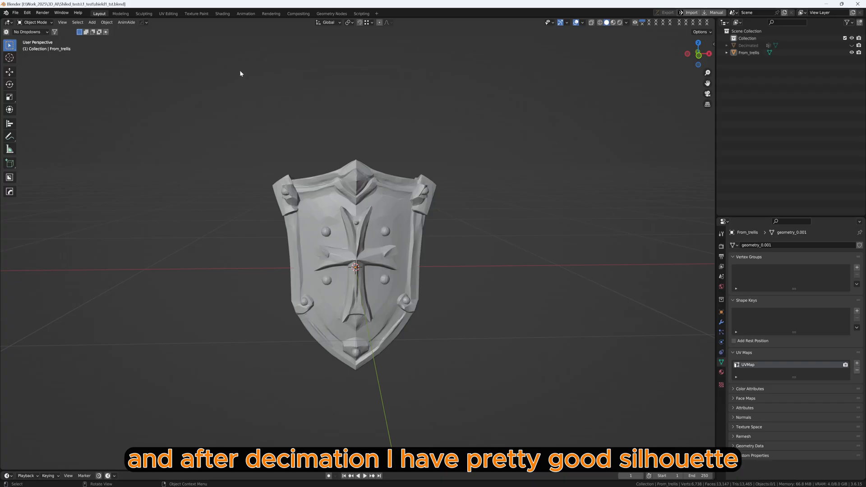
# Step: Save the Trellis shield texture from UV Editing as a PNG named T_Shield_trellis_
pyautogui.click(222, 13)
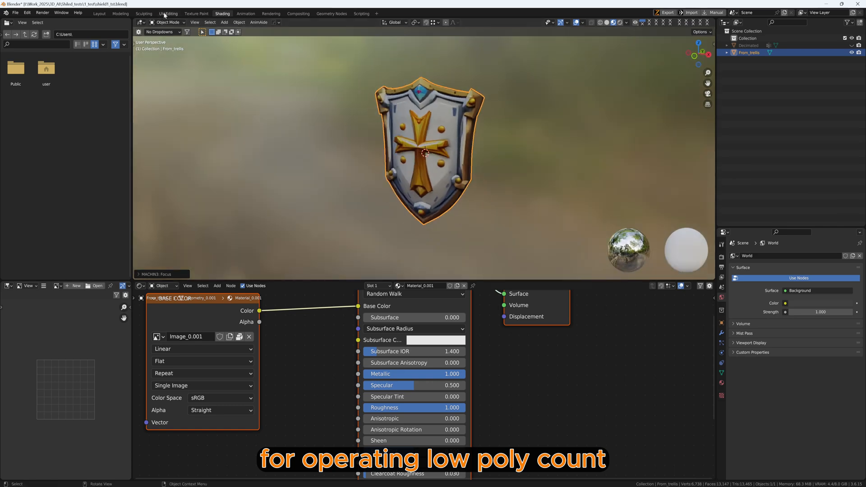
pyautogui.click(169, 13)
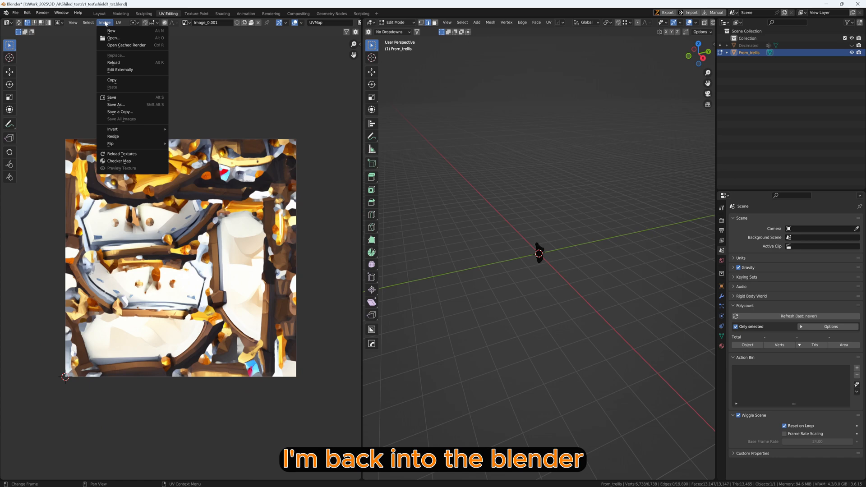
pyautogui.click(115, 105)
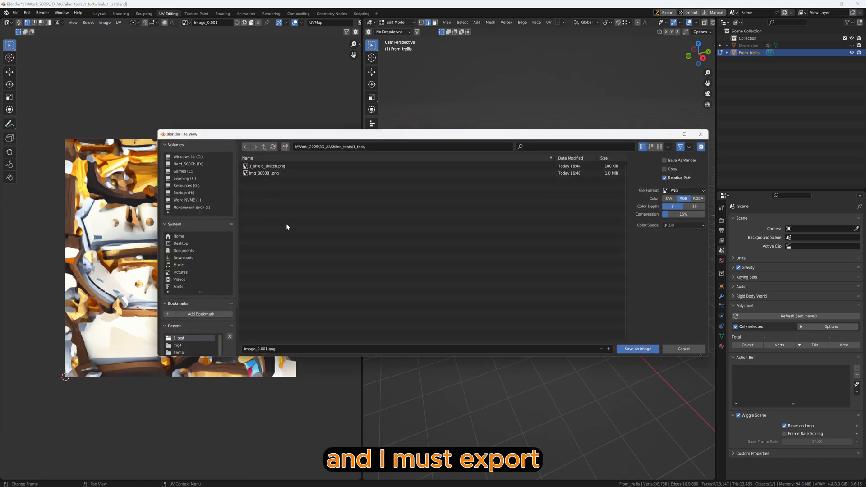
pyautogui.write('Shield_trellis_')
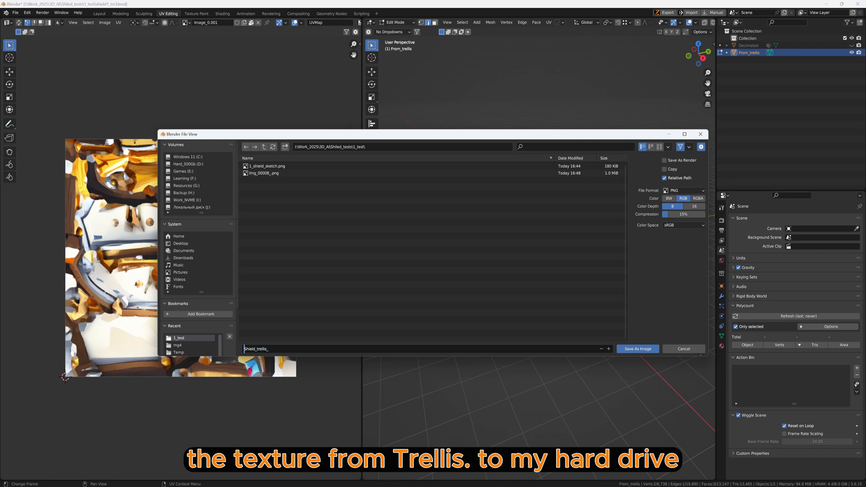
pyautogui.write('T_Shield_trellis_')
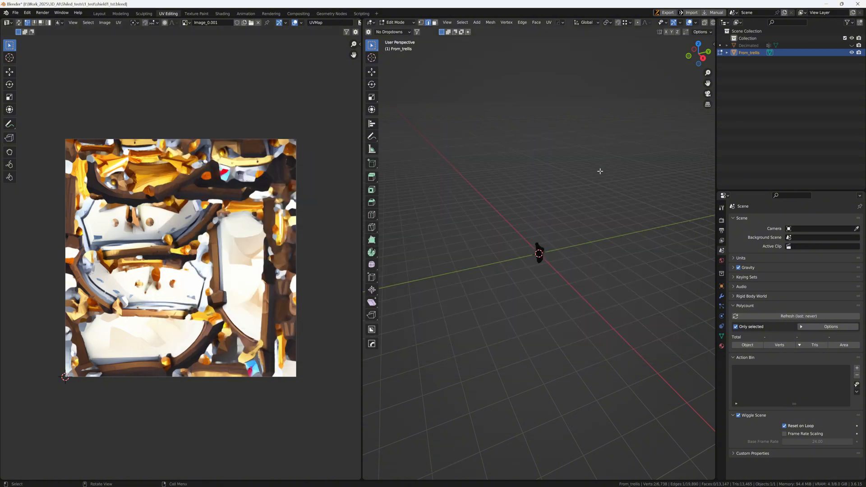
# Step: Back in Layout, add a new UV map to the Decimated shield object
pyautogui.click(99, 13)
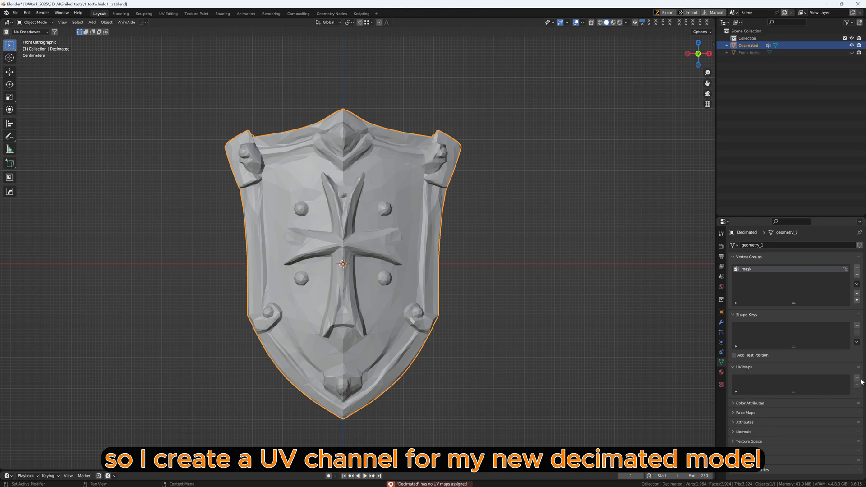
pyautogui.click(863, 378)
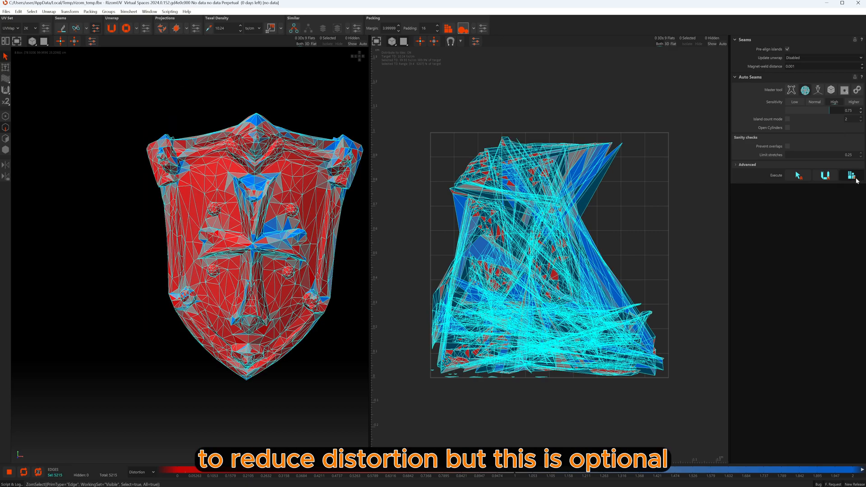
# Step: Automatically lay out and pack the shield's UV islands in RizomUV
pyautogui.click(854, 175)
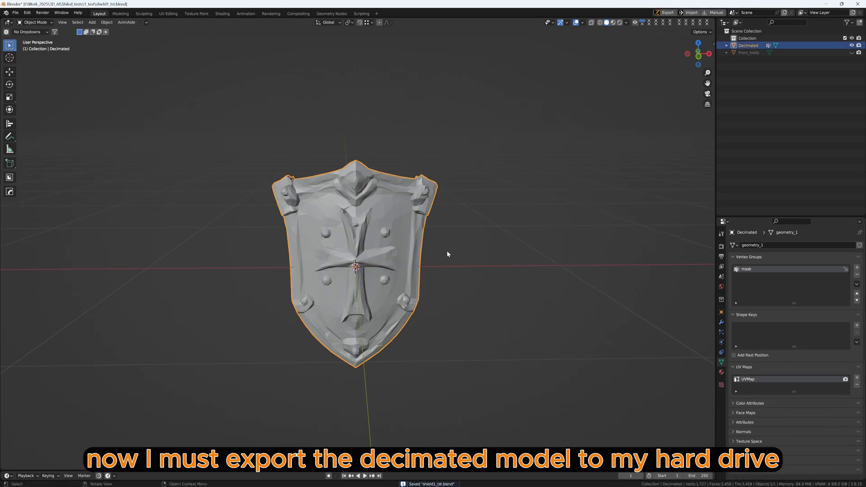
# Step: Export the decimated shield as Shield1_decimated.fbx, then unhide From_trellis to export it
pyautogui.click(667, 12)
pyautogui.write('Shield1_decimated.fbx')
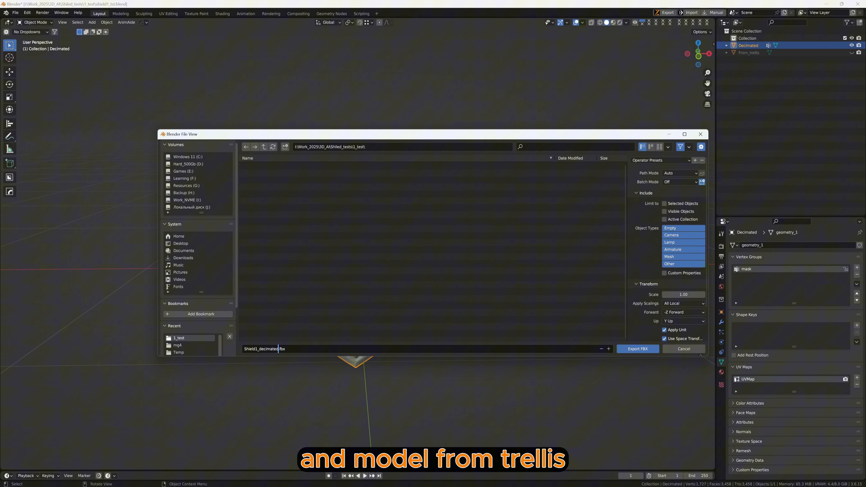
pyautogui.click(664, 204)
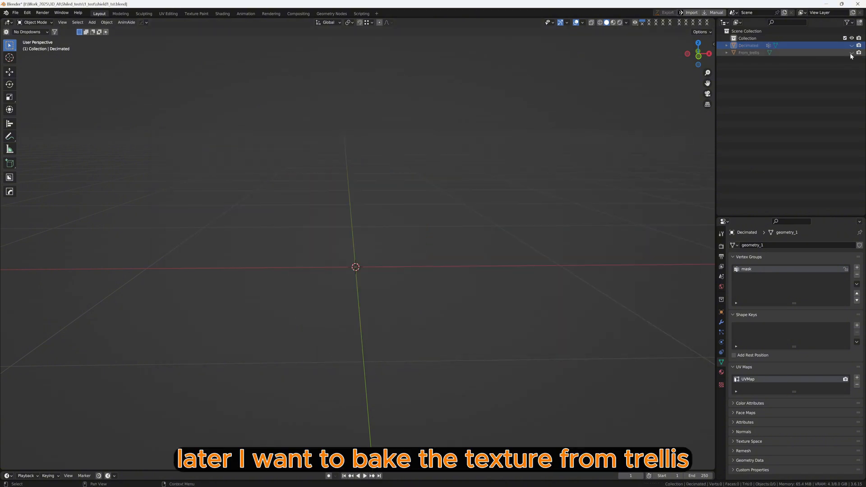
pyautogui.click(748, 52)
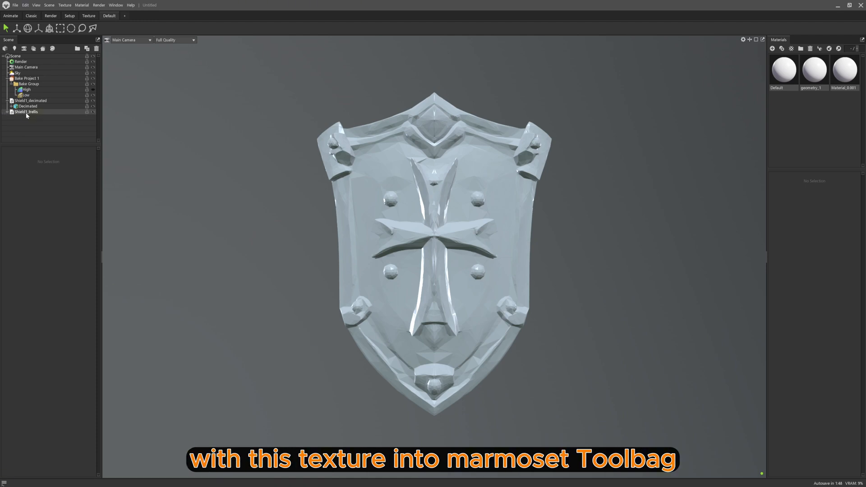
# Step: Assign Shield1_trellis to the High group and Shield1_decimated to the Low group
pyautogui.click(31, 106)
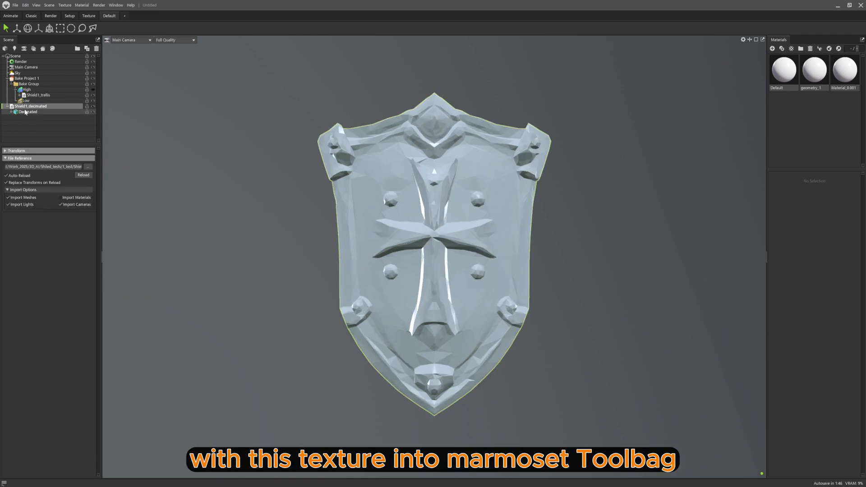
pyautogui.click(26, 88)
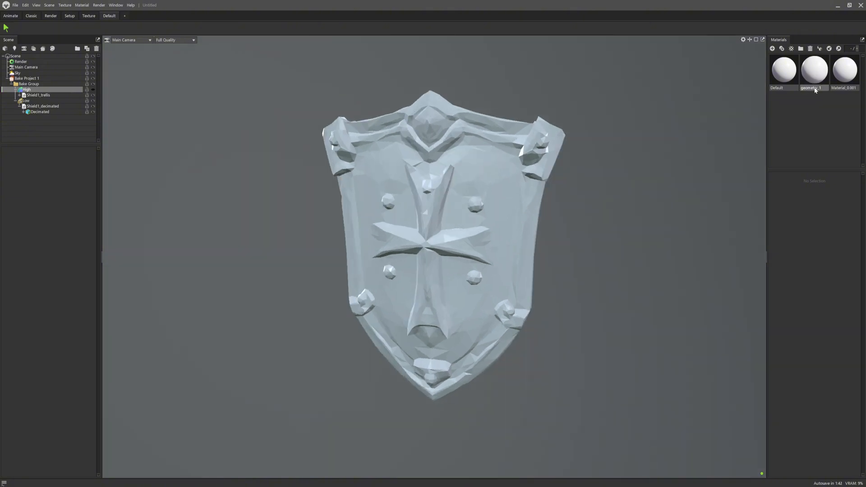
pyautogui.click(843, 70)
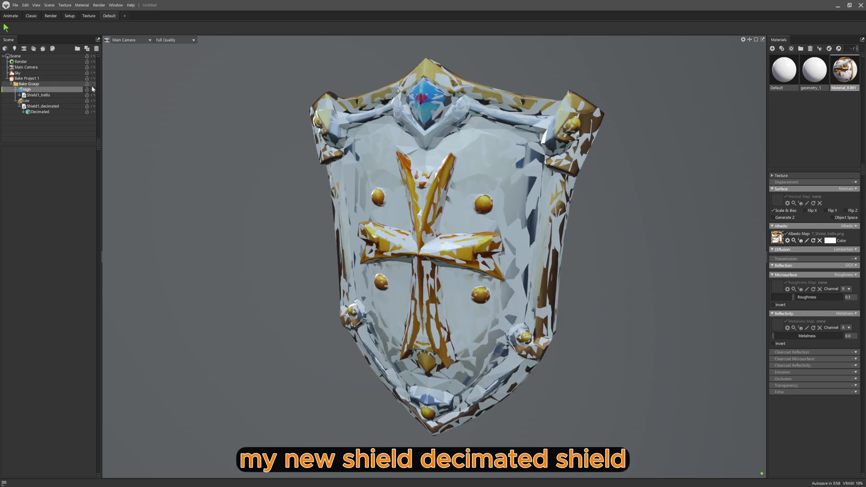
# Step: Add Albedo to the Bake Project's list of maps to bake
pyautogui.click(27, 78)
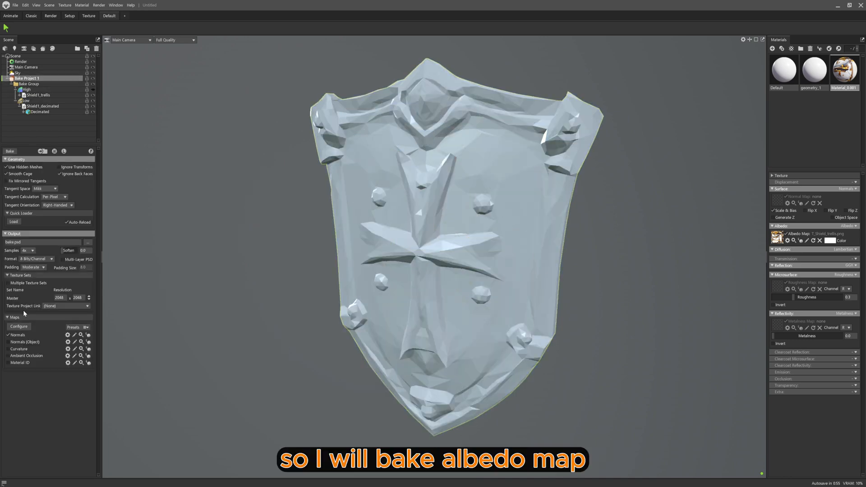
pyautogui.click(18, 326)
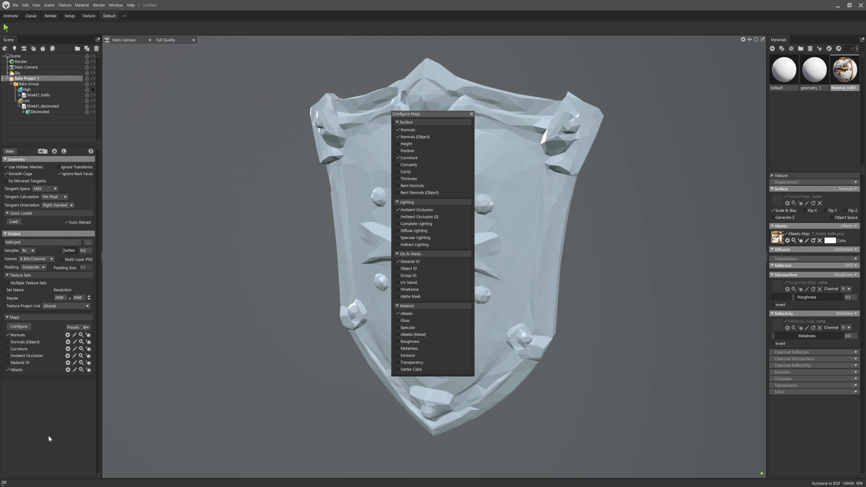
pyautogui.click(470, 114)
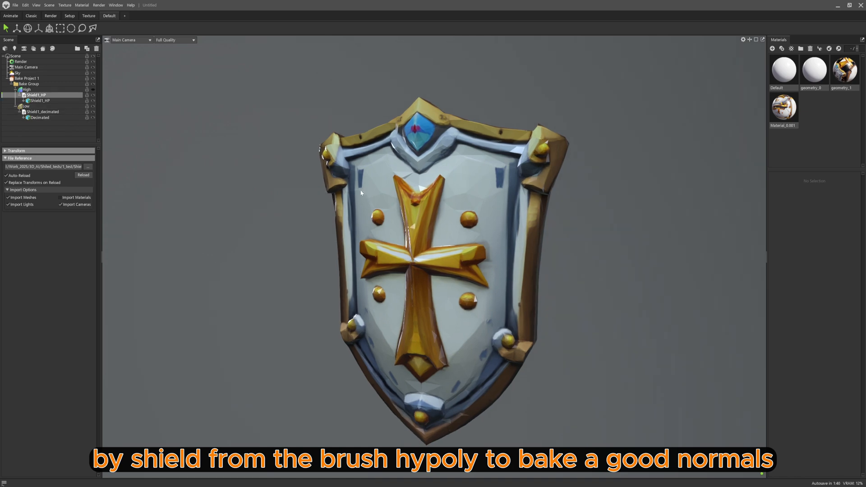
# Step: Use Shield1_HP as the high poly, then check the Trellis and baked shield materials
pyautogui.click(27, 78)
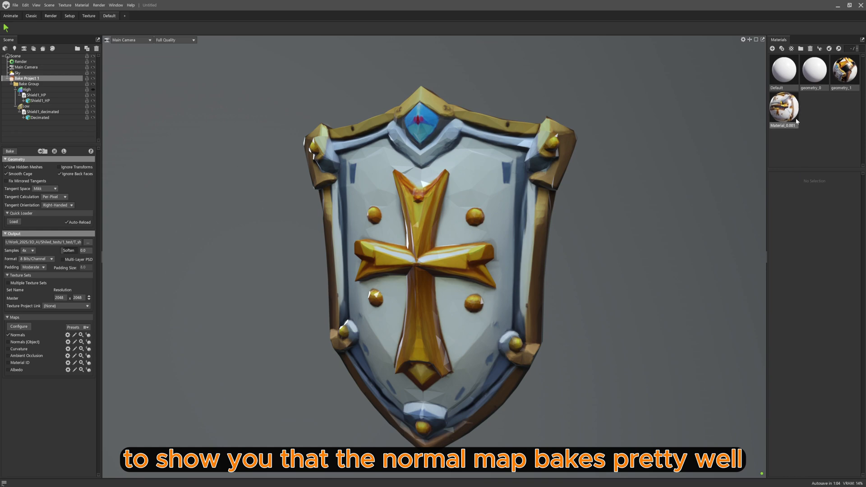
pyautogui.click(782, 107)
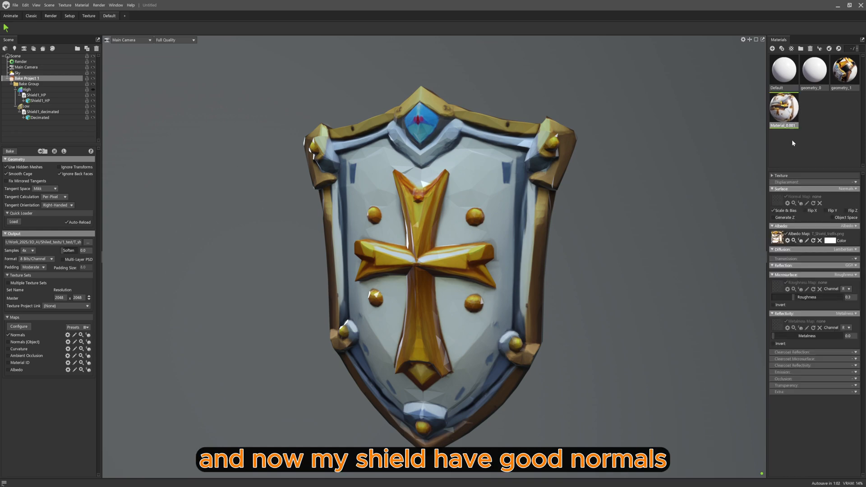
pyautogui.click(843, 71)
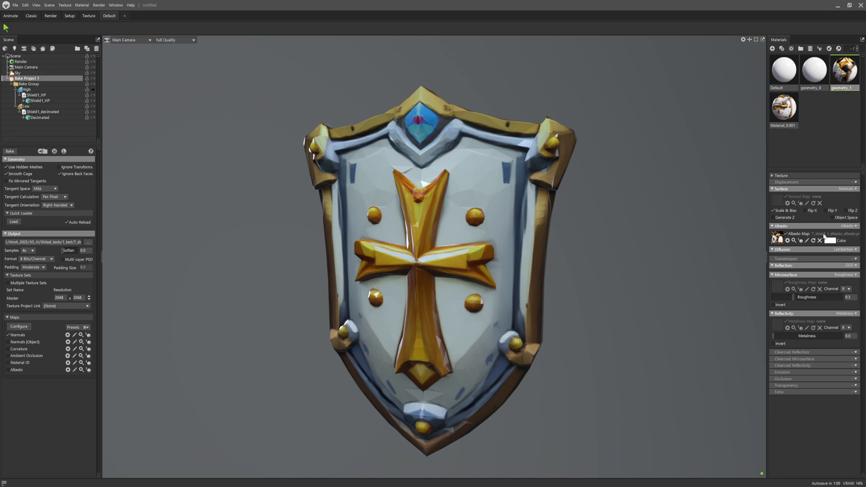
pyautogui.click(800, 240)
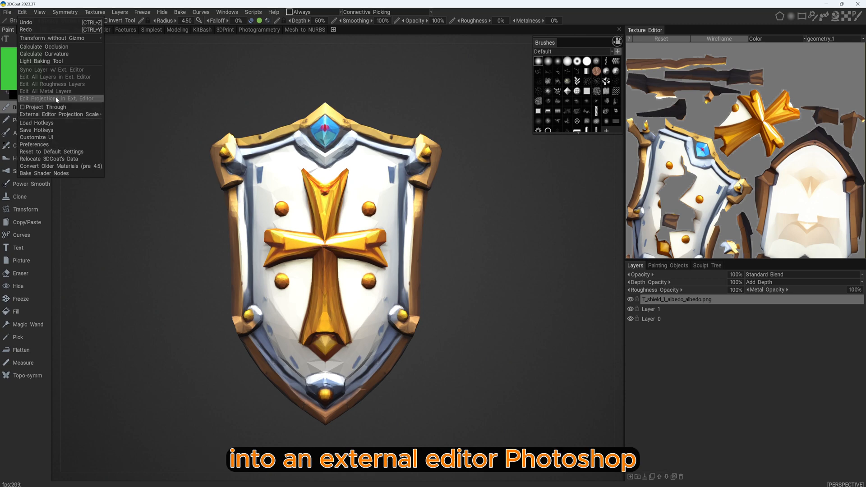
# Step: Send the shield projection to Photoshop, skipping color management on Missing Profile
pyautogui.click(57, 99)
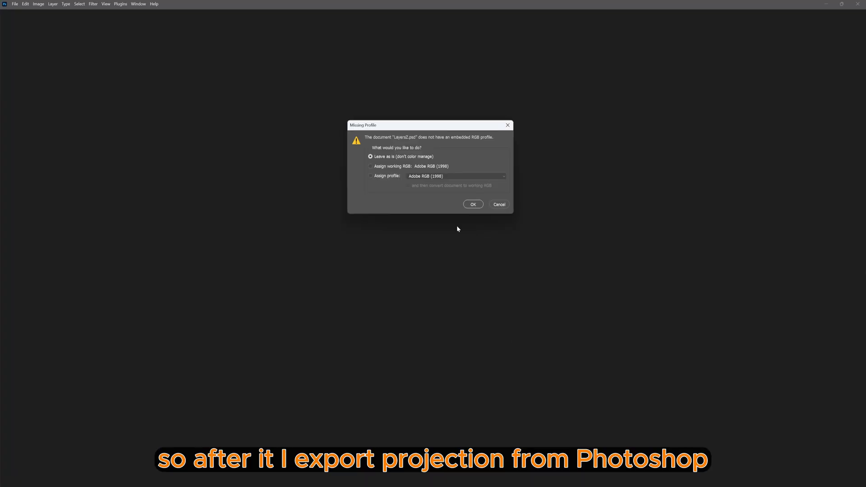
pyautogui.click(472, 204)
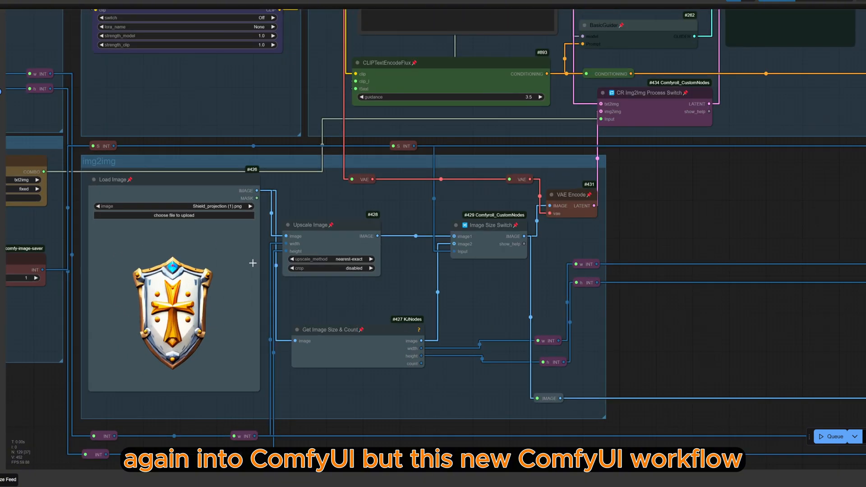
# Step: Scroll through the ComfyUI img2img upscale workflow toward its Load Image node
pyautogui.scroll(-3)
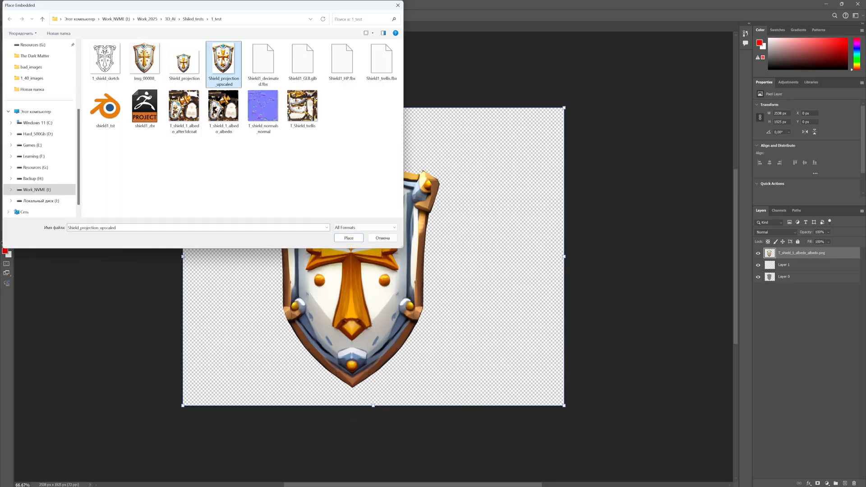
# Step: Place Shield_projection_upscaled as an embedded layer fitted over the shield
pyautogui.click(348, 238)
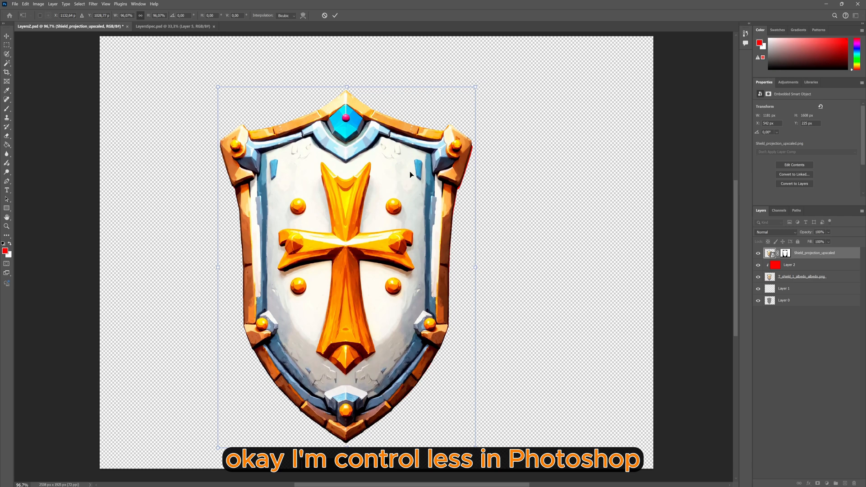
pyautogui.click(787, 264)
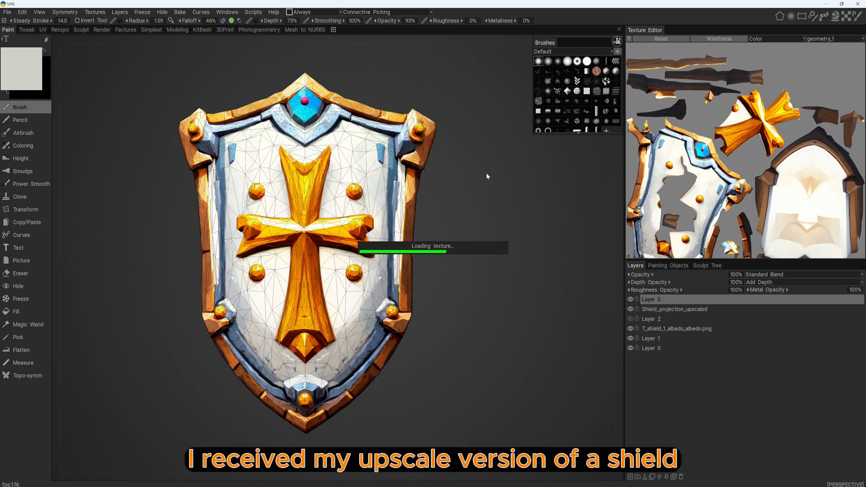
pyautogui.moveTo(439, 209)
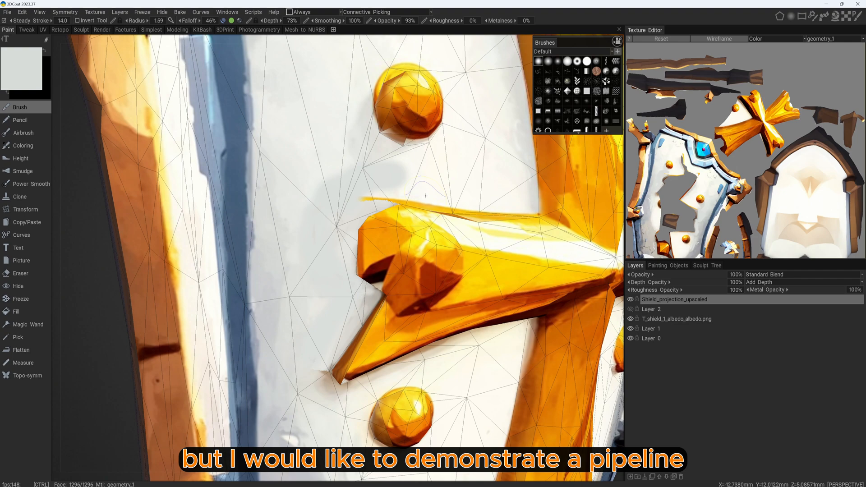
# Step: Apply the upscaled projection in 3DCoat as the Shield_projection_upscaled layer
pyautogui.click(17, 337)
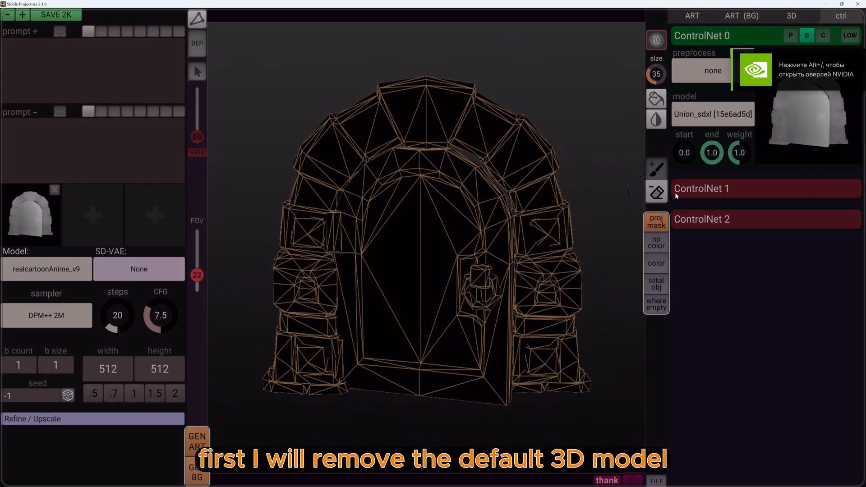
# Step: Delete the default arch mesh and pick an SD 1.5 ControlNet model
pyautogui.click(791, 16)
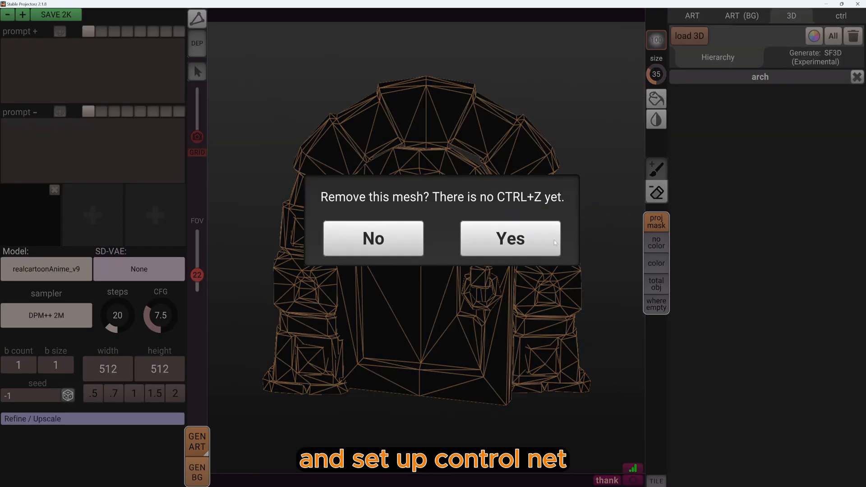
pyautogui.click(509, 239)
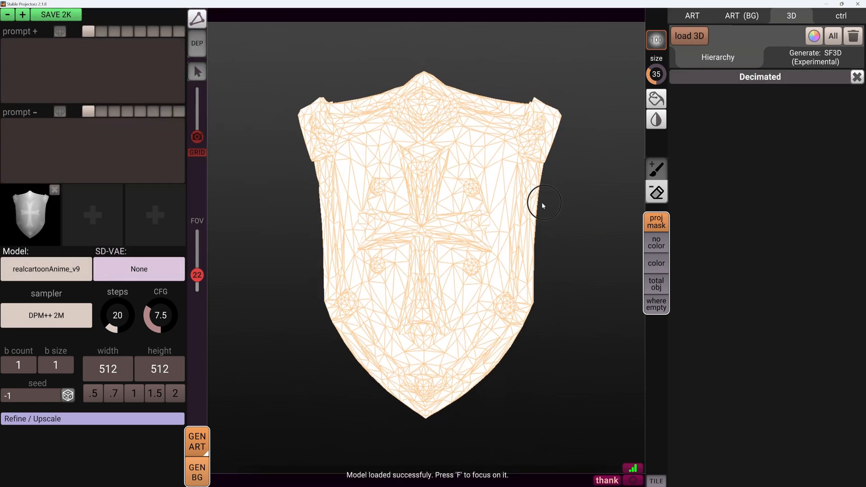
pyautogui.click(691, 16)
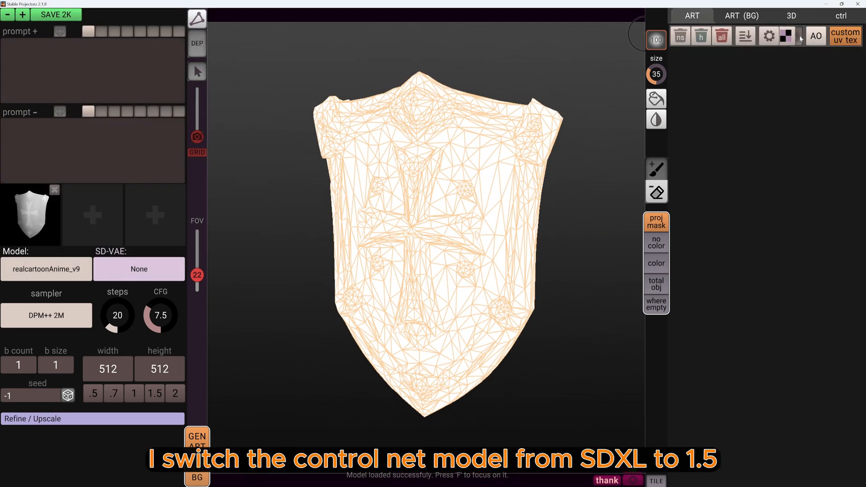
pyautogui.click(840, 16)
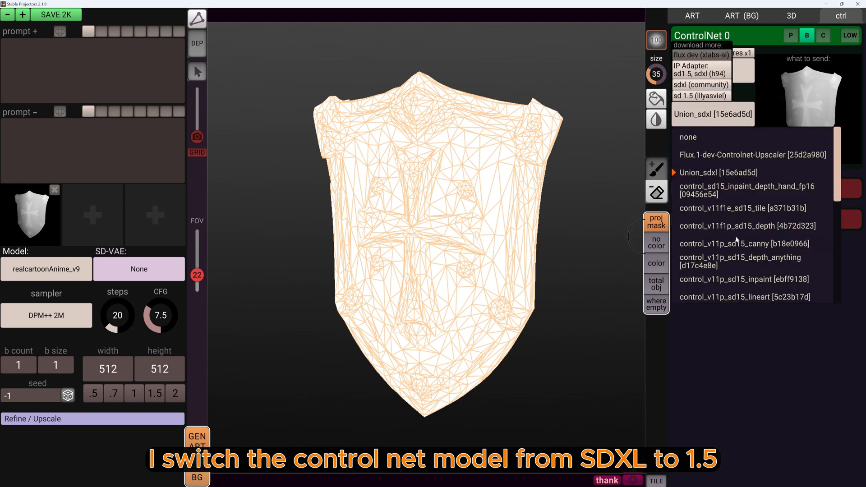
pyautogui.click(749, 226)
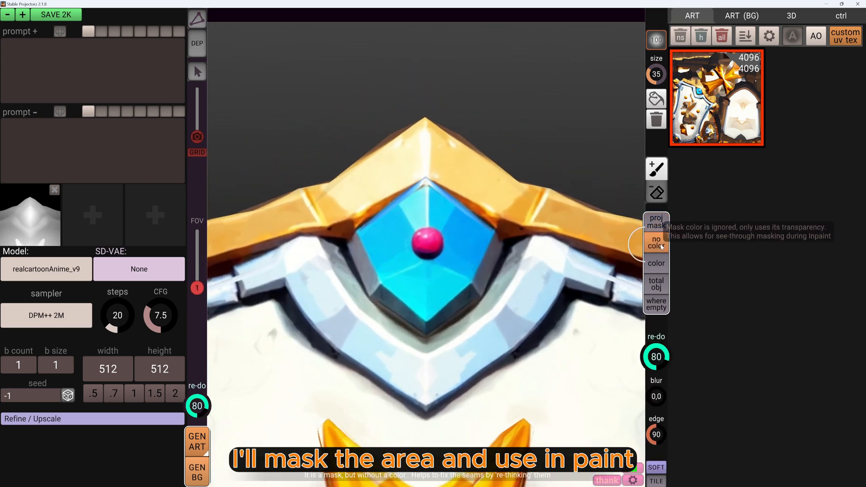
# Step: Mask the gem, prompt 'stylized ruby stone on the medieval fantasy shield' with negative 'ugly, distorted, blur', and generate
pyautogui.moveTo(433, 182); pyautogui.dragTo(372, 270)
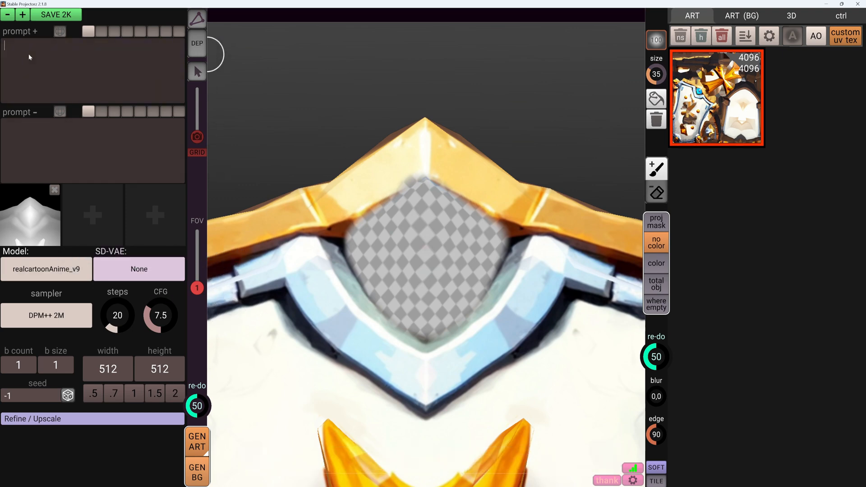
pyautogui.write('stylized ruby stone on the medieval fantasy shield')
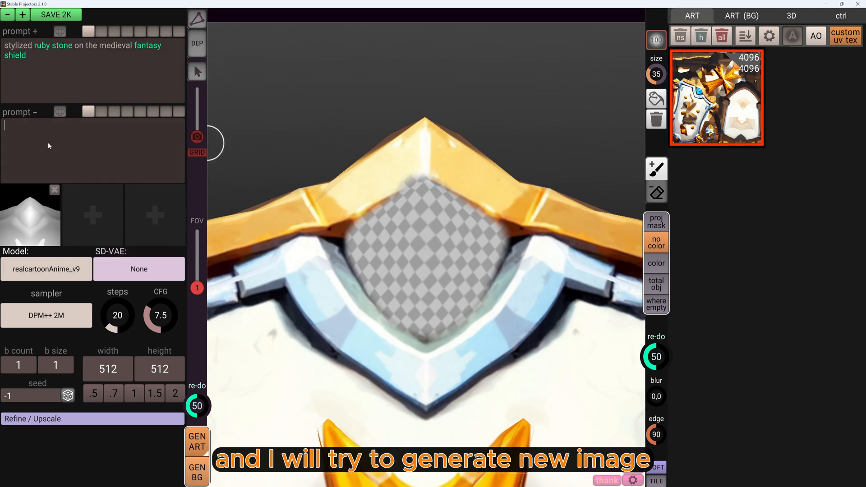
pyautogui.write('ugly')
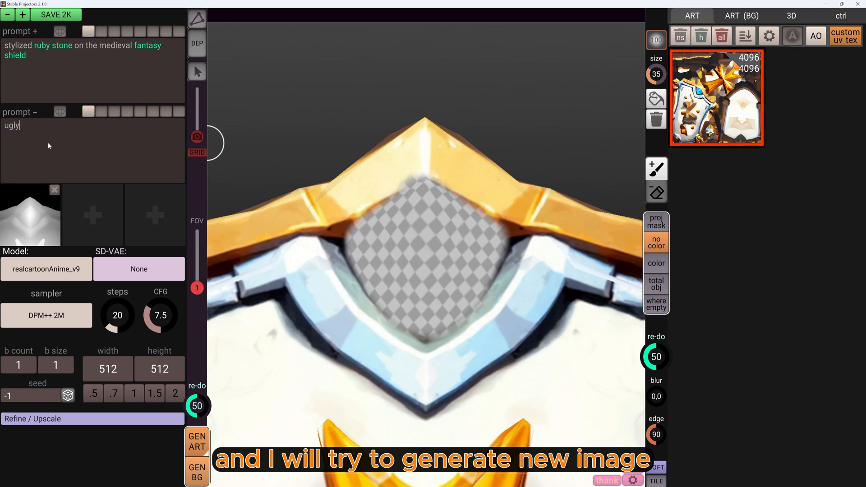
pyautogui.write(', disto')
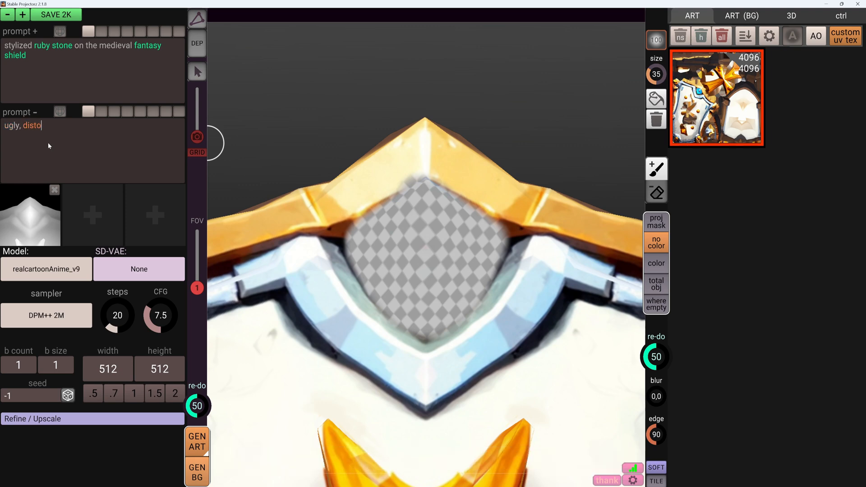
pyautogui.write('rted,')
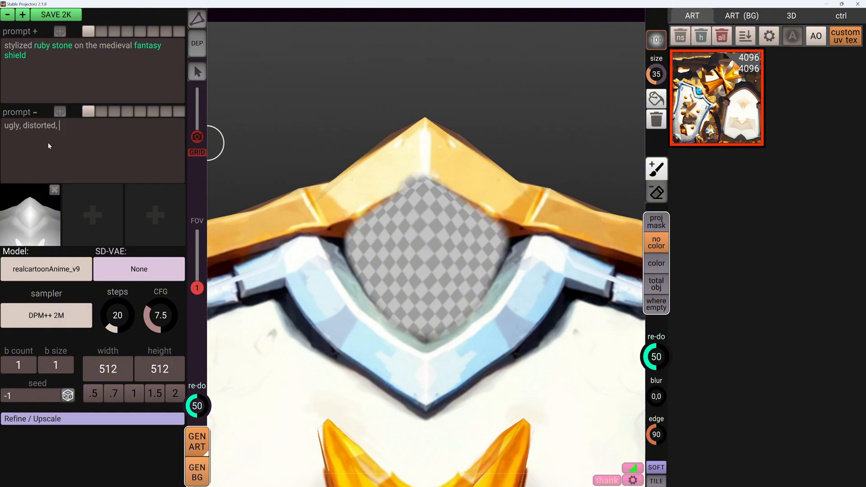
pyautogui.write('bl')
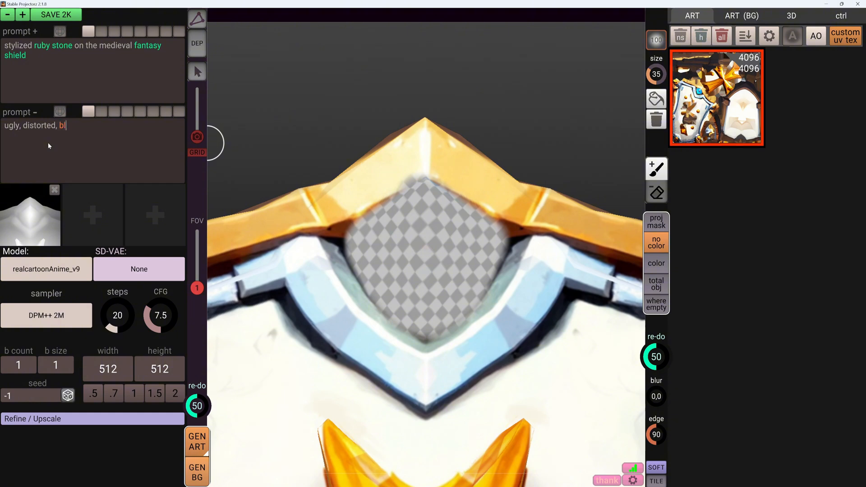
pyautogui.write('ur')
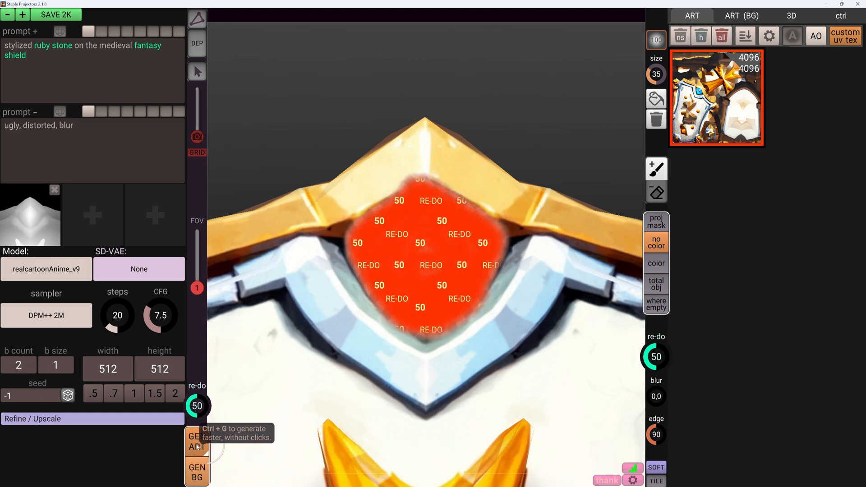
pyautogui.click(197, 441)
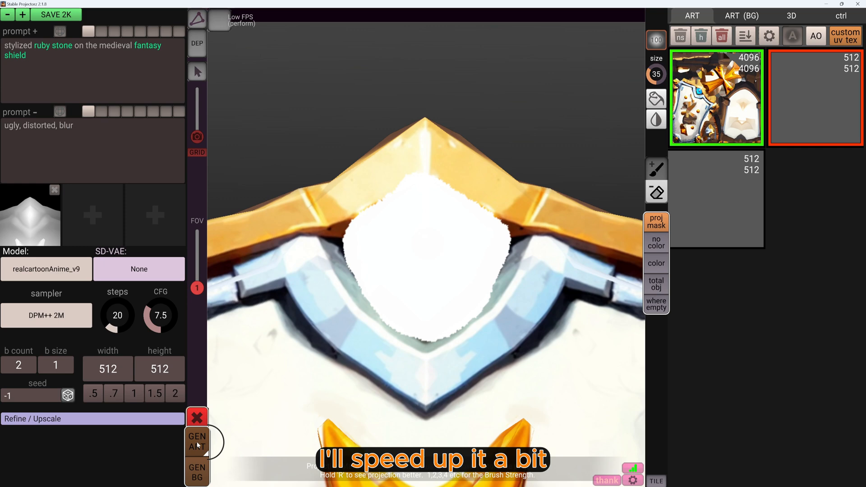
pyautogui.click(197, 441)
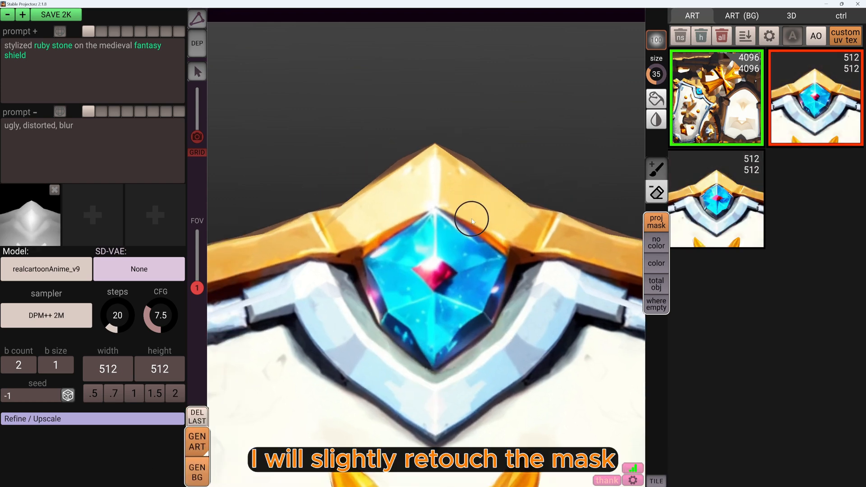
# Step: Retouch the gem's mask, then paint a mask over the upper-left corner block
pyautogui.moveTo(472, 221); pyautogui.dragTo(403, 216)
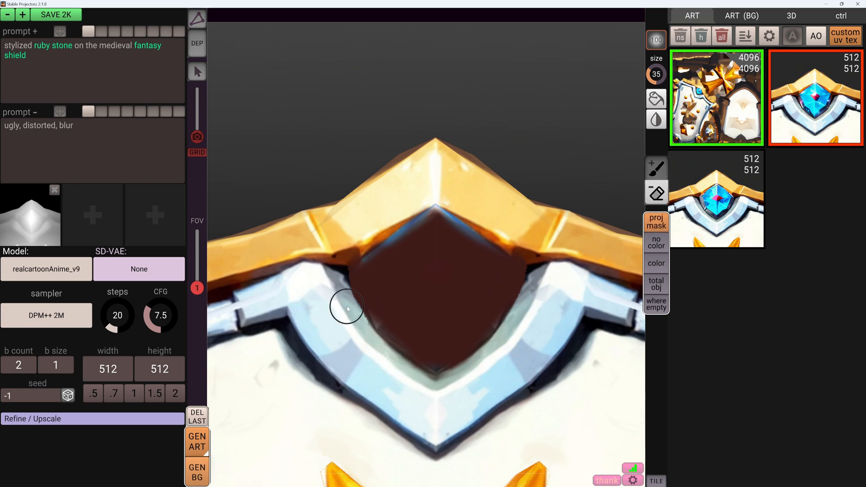
pyautogui.click(680, 35)
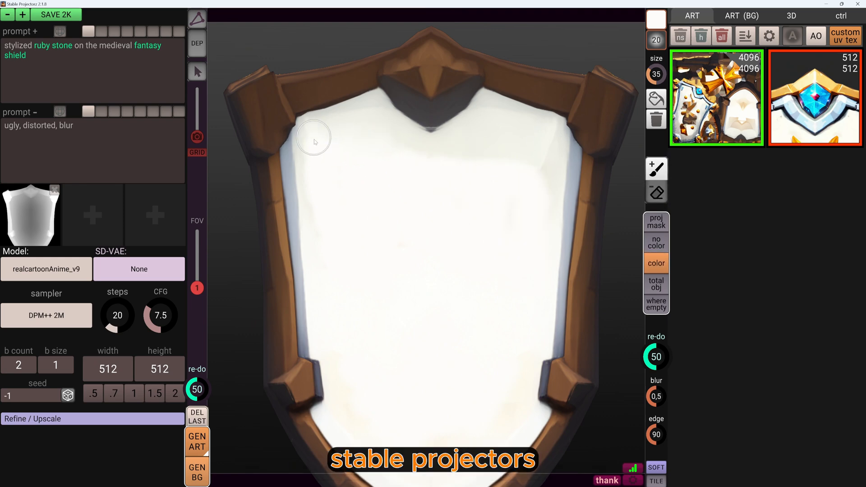
pyautogui.moveTo(313, 137); pyautogui.dragTo(482, 305)
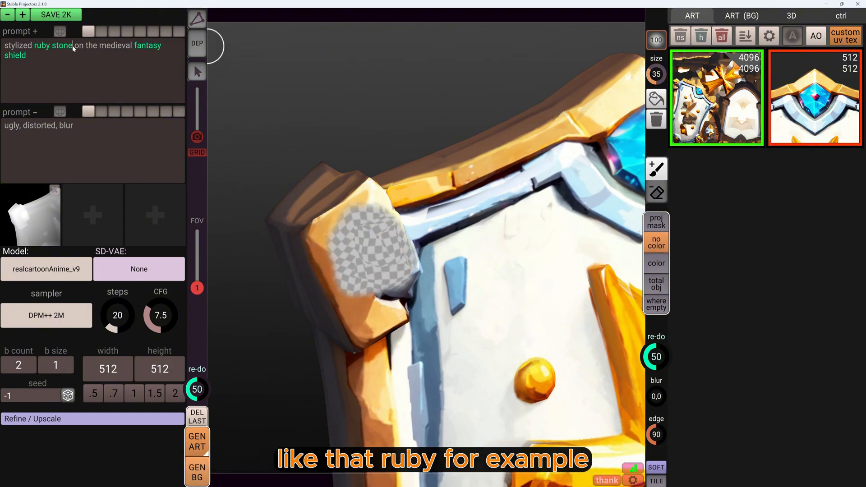
# Step: Prompt 'stylized round golden ornament on the medieval fantasy shield' and generate it on the upper-left corner block
pyautogui.write('golden')
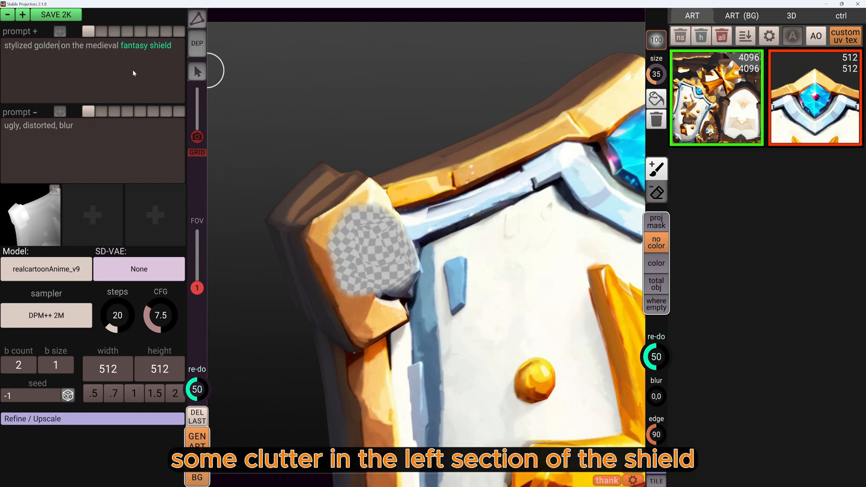
pyautogui.write('ornaments')
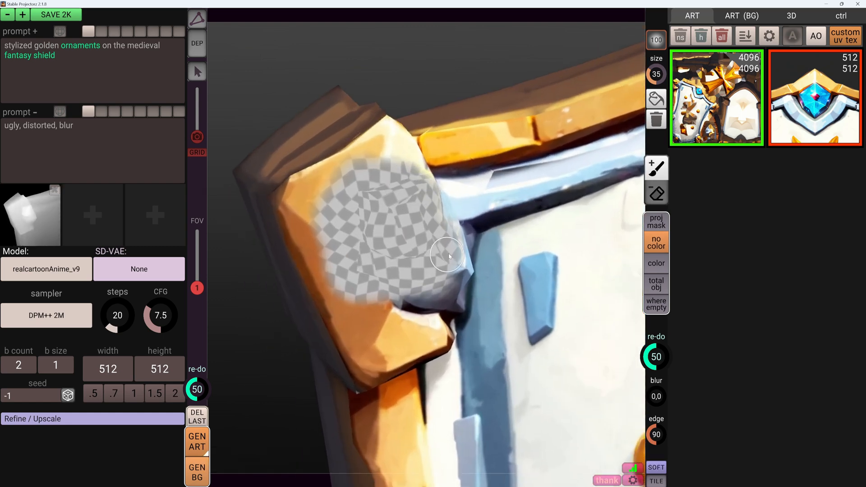
pyautogui.click(840, 15)
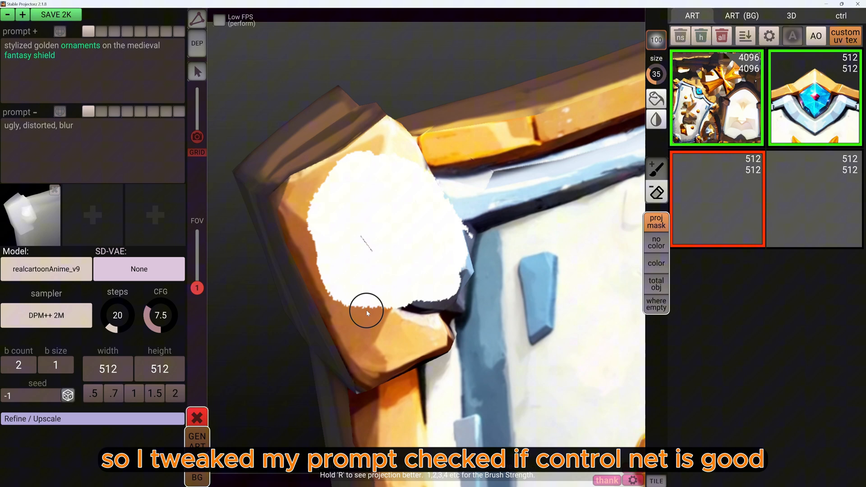
pyautogui.click(197, 441)
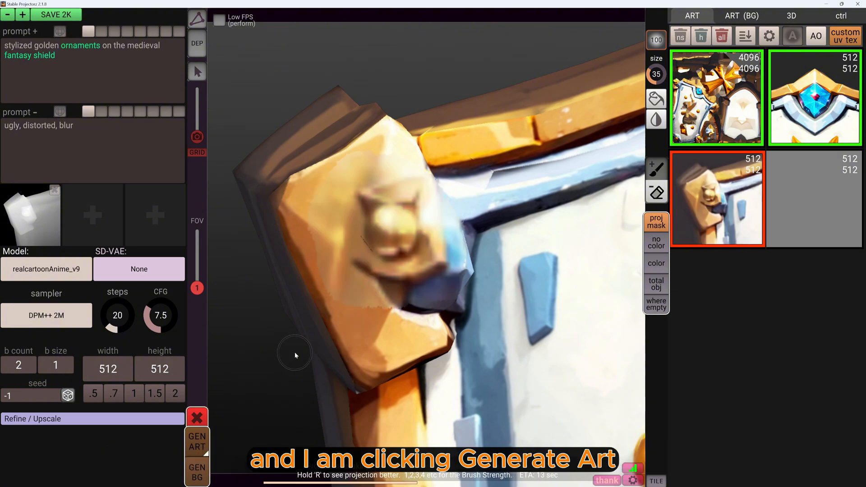
pyautogui.click(197, 441)
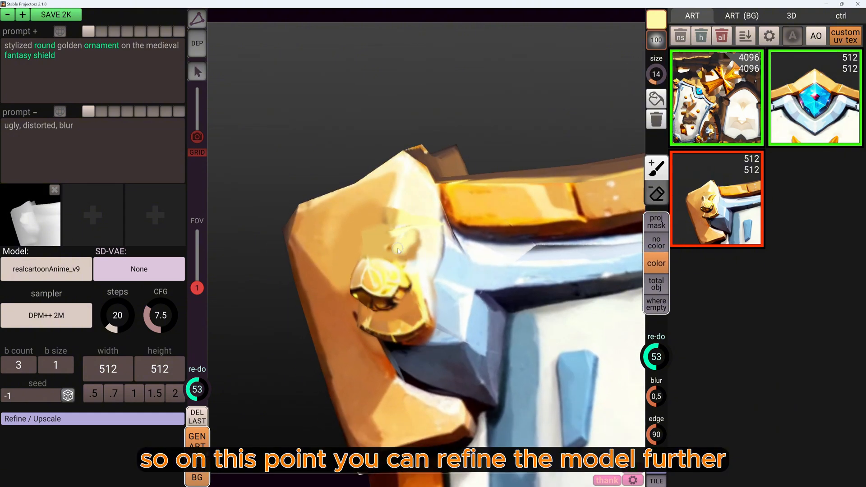
# Step: Paint rough colour over the ornaments, then generate golden ornament variants for the upper-right corner block
pyautogui.moveTo(397, 249); pyautogui.dragTo(459, 306)
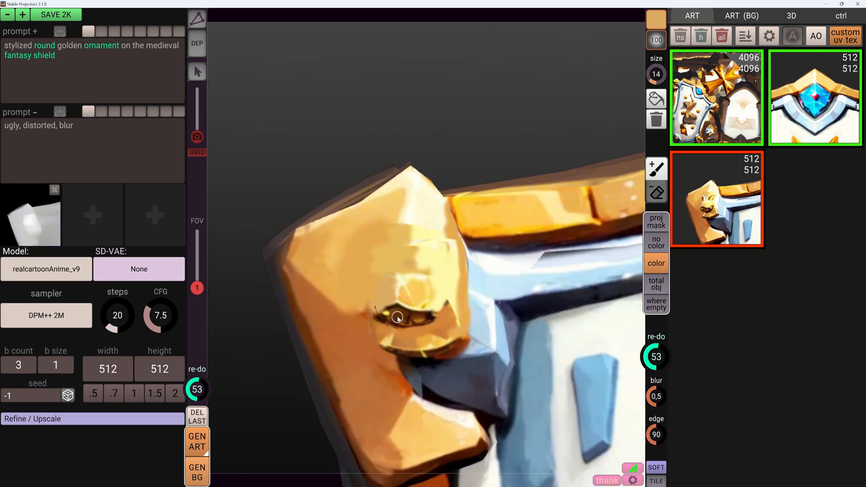
pyautogui.click(196, 440)
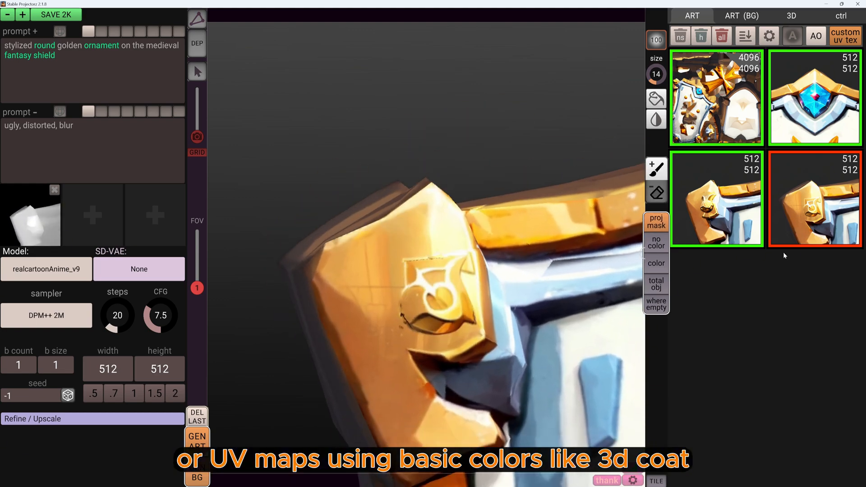
pyautogui.click(656, 262)
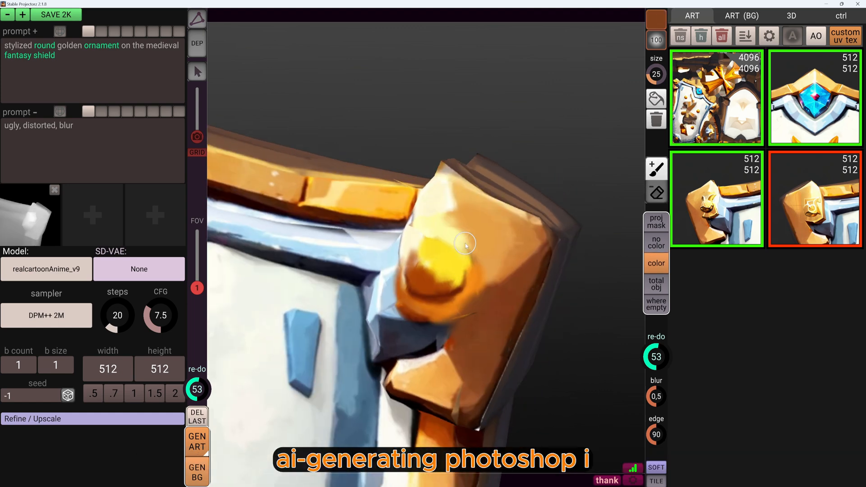
pyautogui.click(197, 440)
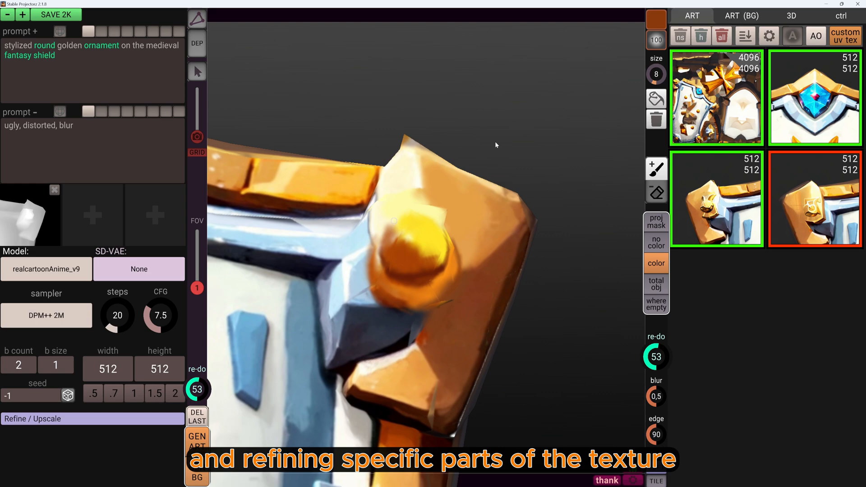
pyautogui.click(841, 15)
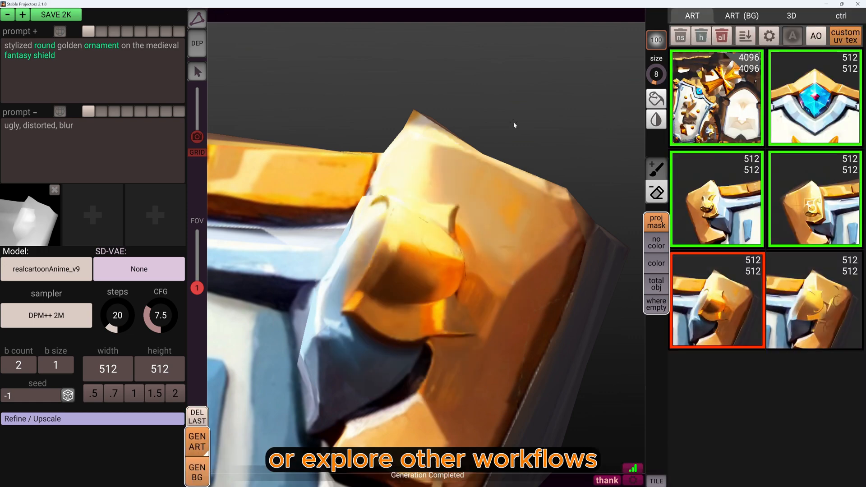
# Step: Reset to the full shield view and export the final texture with SAVE 2K
pyautogui.click(716, 298)
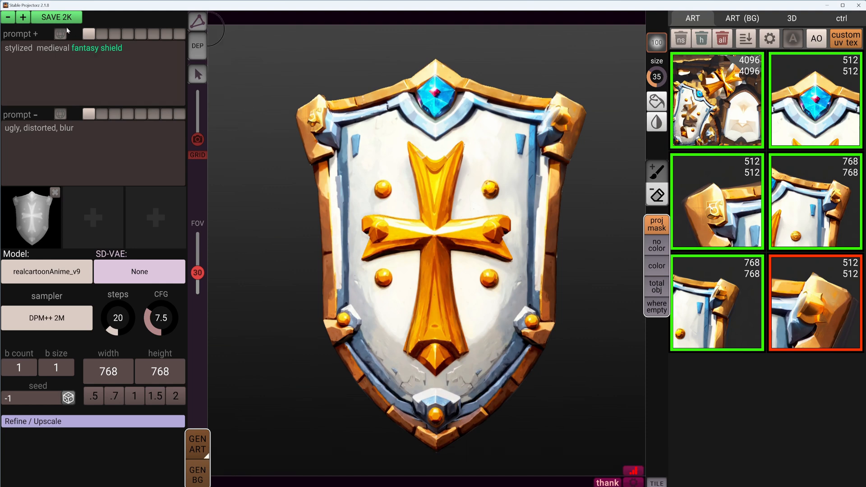
pyautogui.click(60, 34)
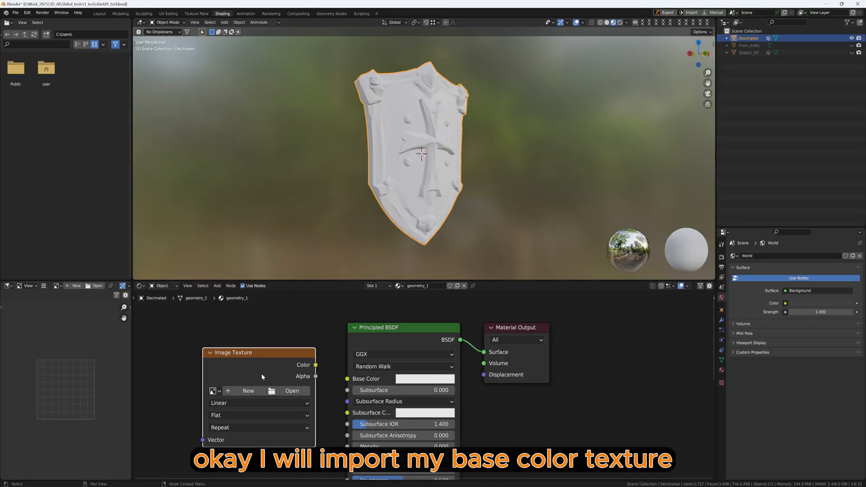
# Step: Link an Image Texture to Base Color and load the final painted shield texture
pyautogui.moveTo(315, 364); pyautogui.dragTo(325, 364)
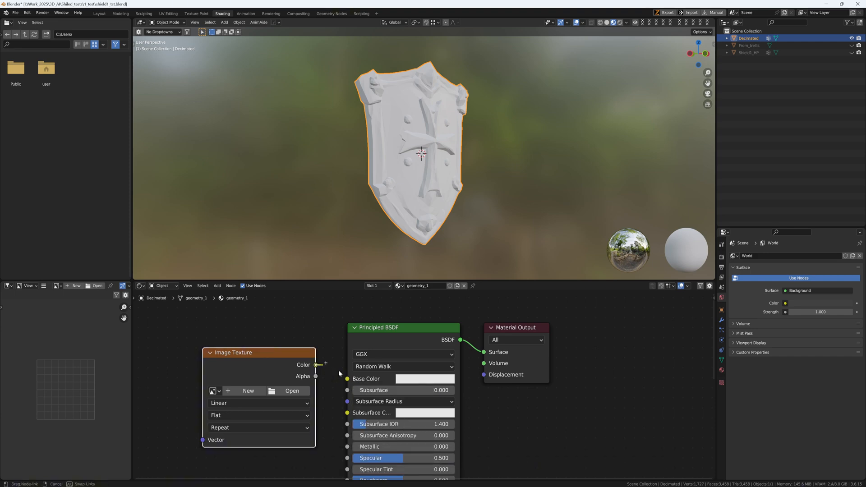
pyautogui.click(292, 390)
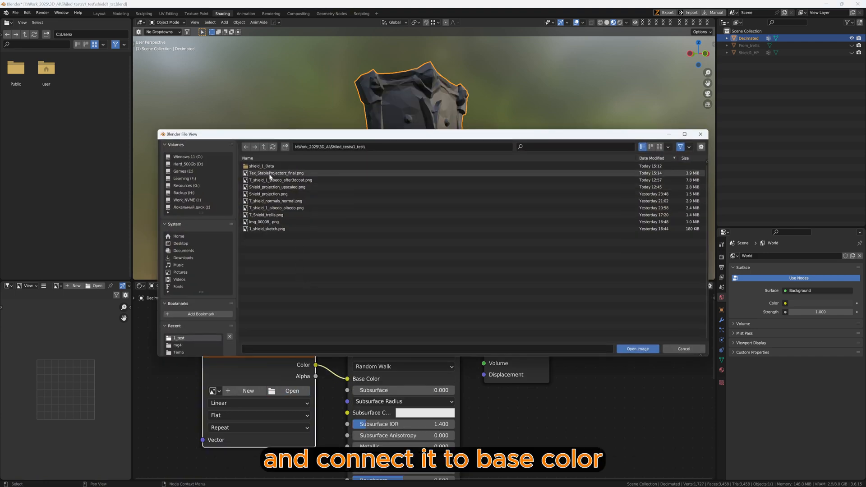
pyautogui.click(636, 348)
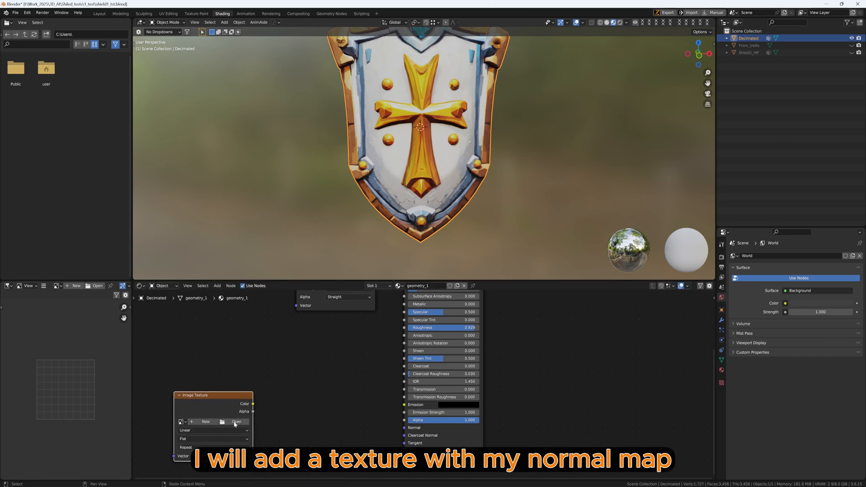
# Step: Load the shield normal map image and add a Normal Map node
pyautogui.click(237, 422)
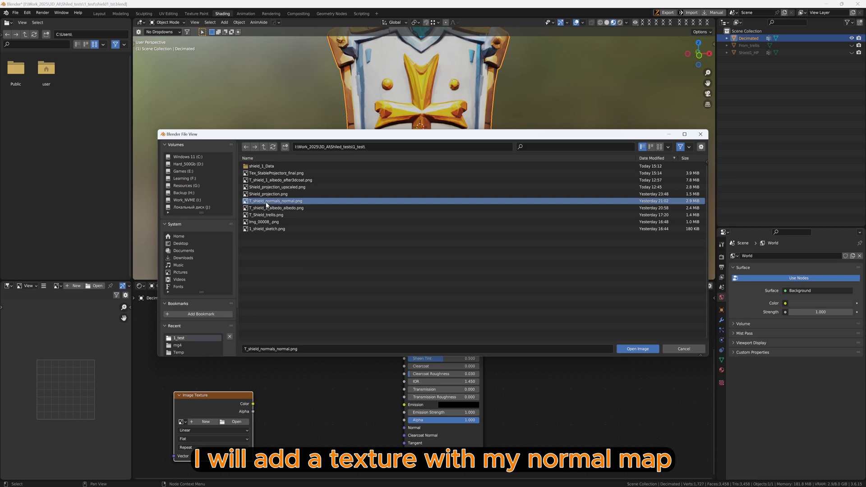
pyautogui.click(636, 349)
pyautogui.write('n')
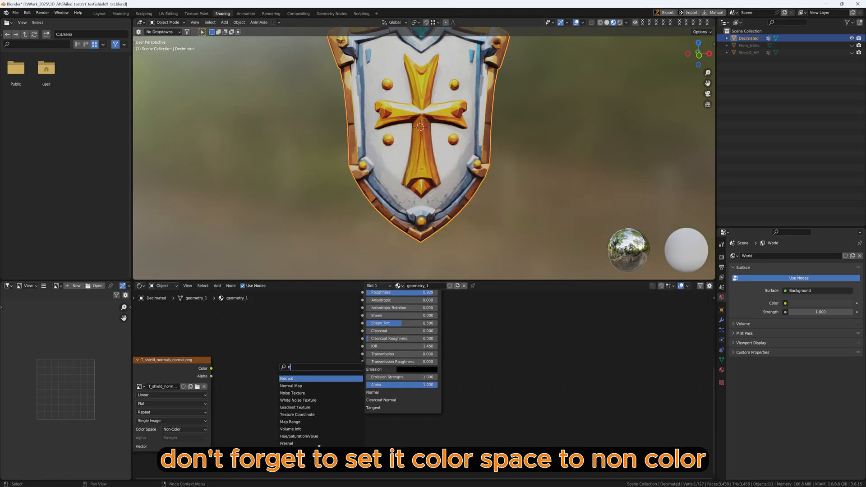
pyautogui.click(290, 385)
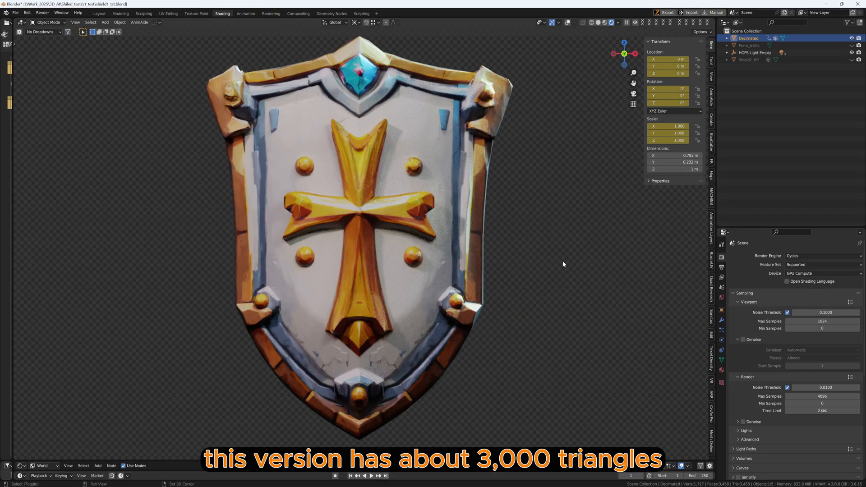
# Step: Show the shield as wireframe, inspect it from the side, and return to front view
pyautogui.press('r')
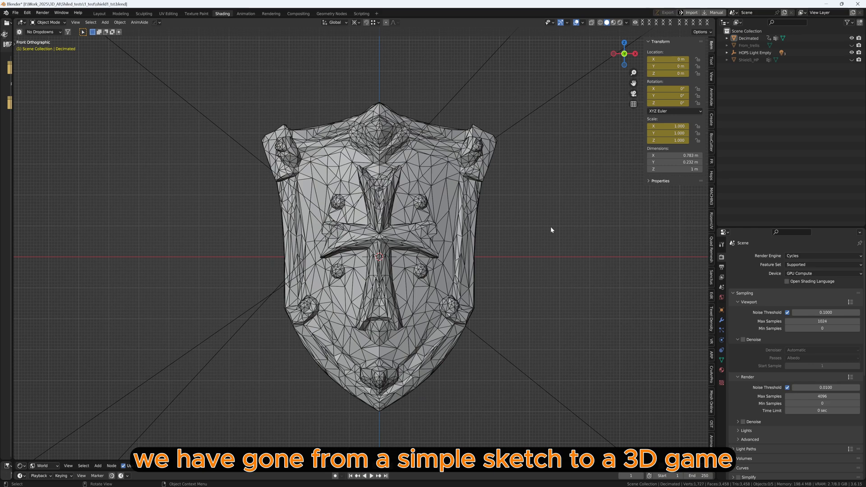
pyautogui.press('Tab')
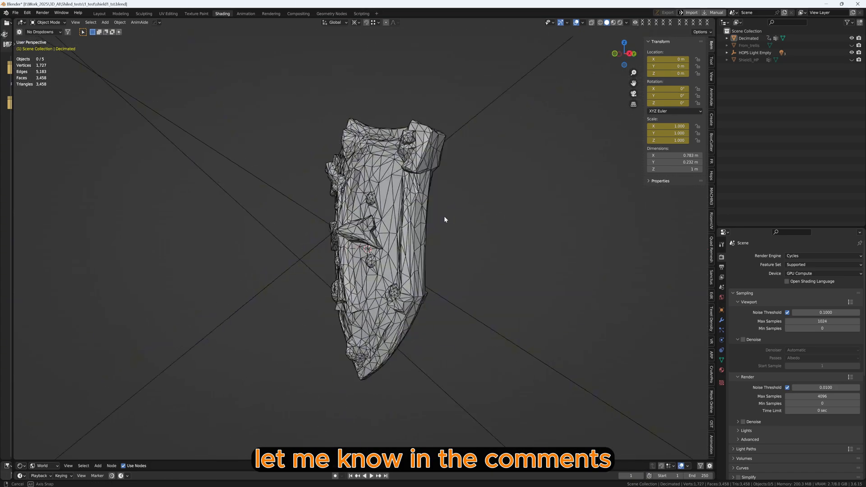
pyautogui.press('KP_1')
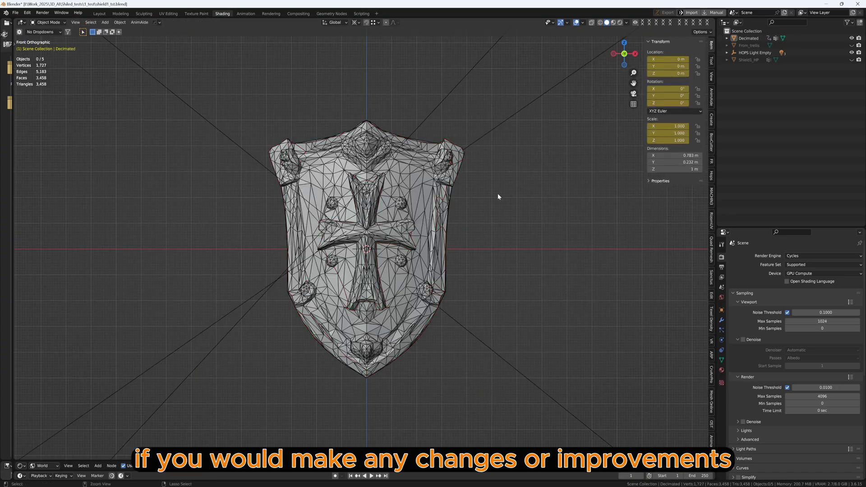